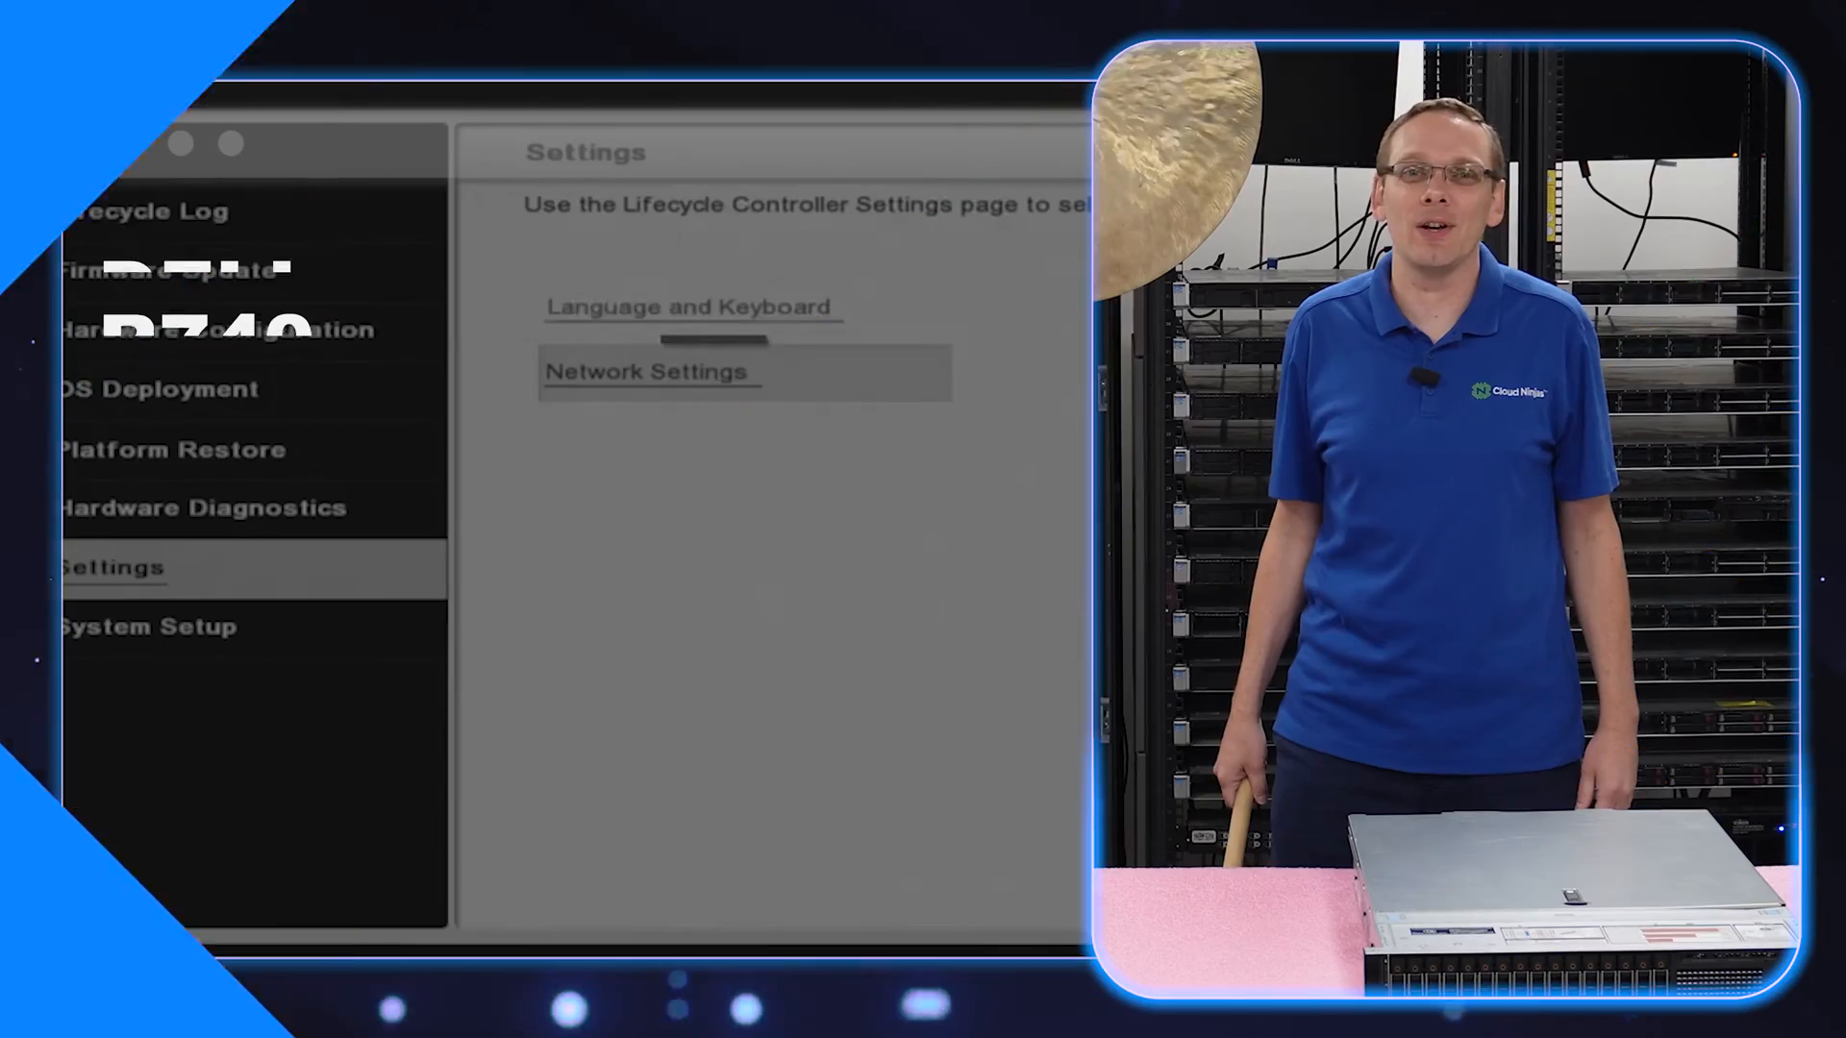
- Reach Embedded NIC 1's Network Settings page from the Lifecycle Controller Settings menu
click(648, 371)
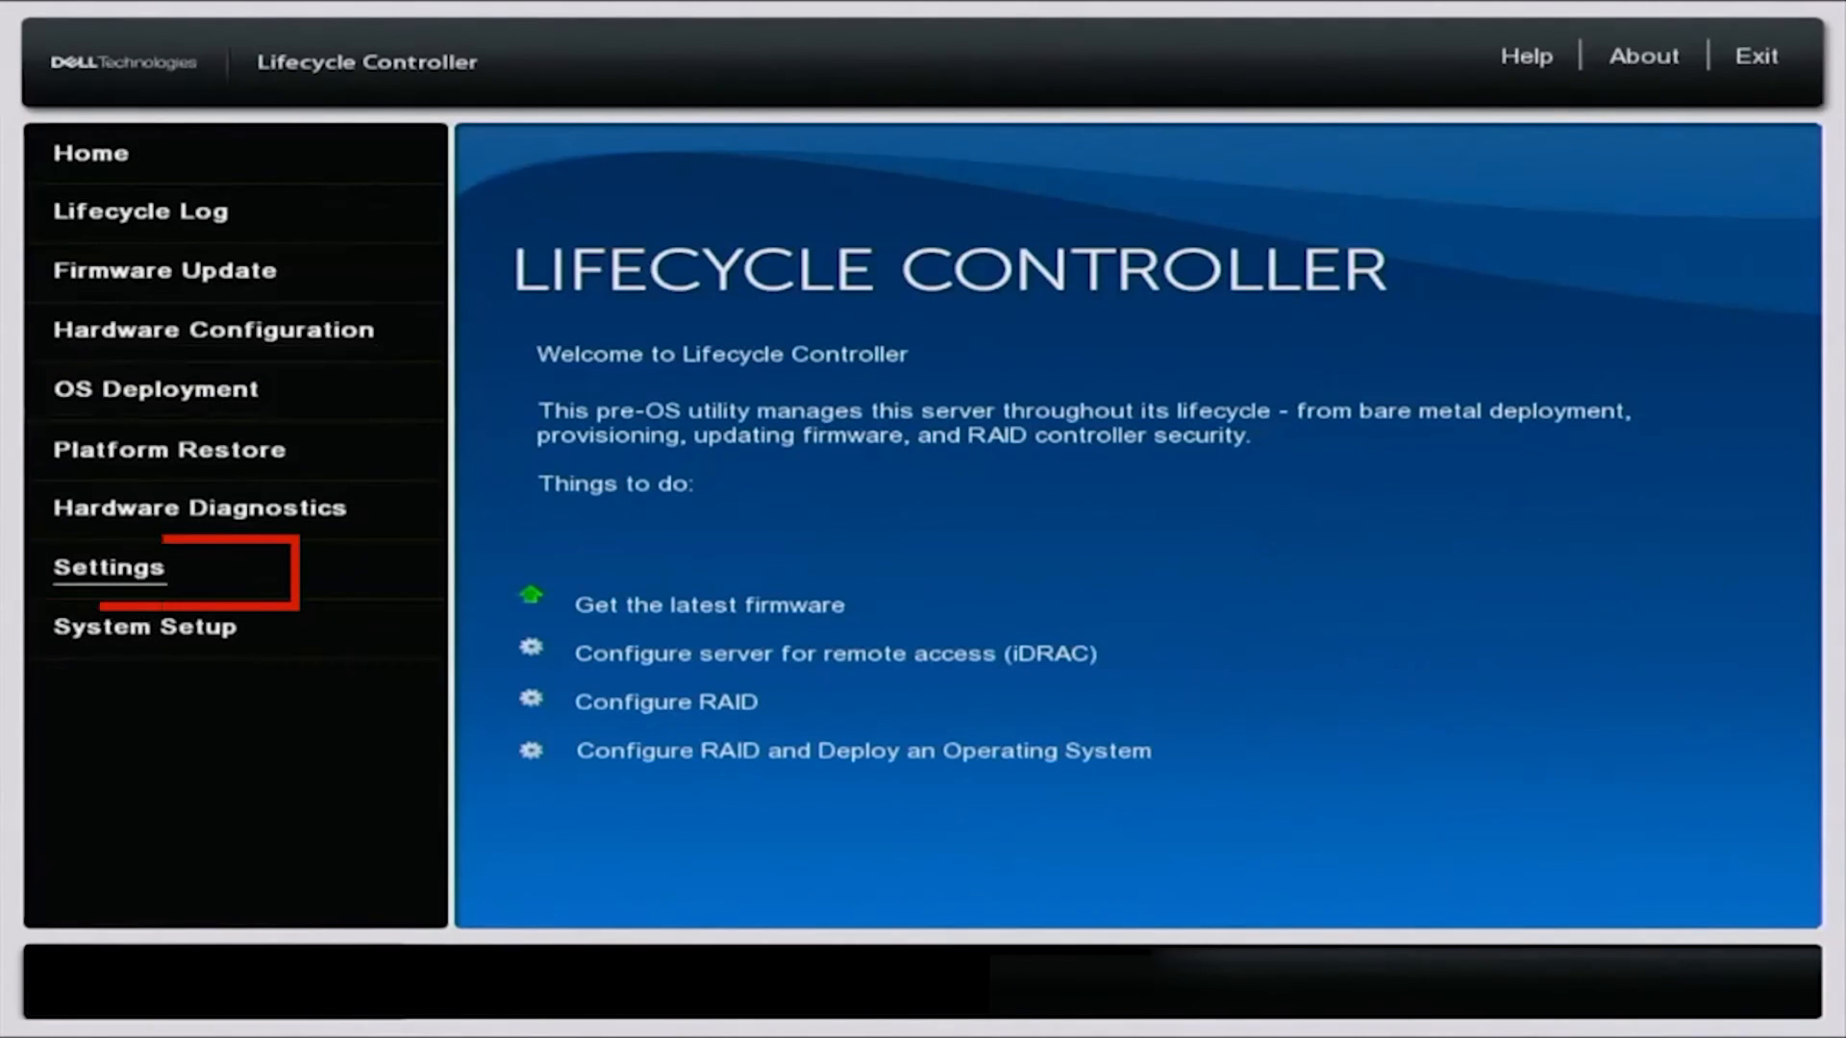
click(107, 566)
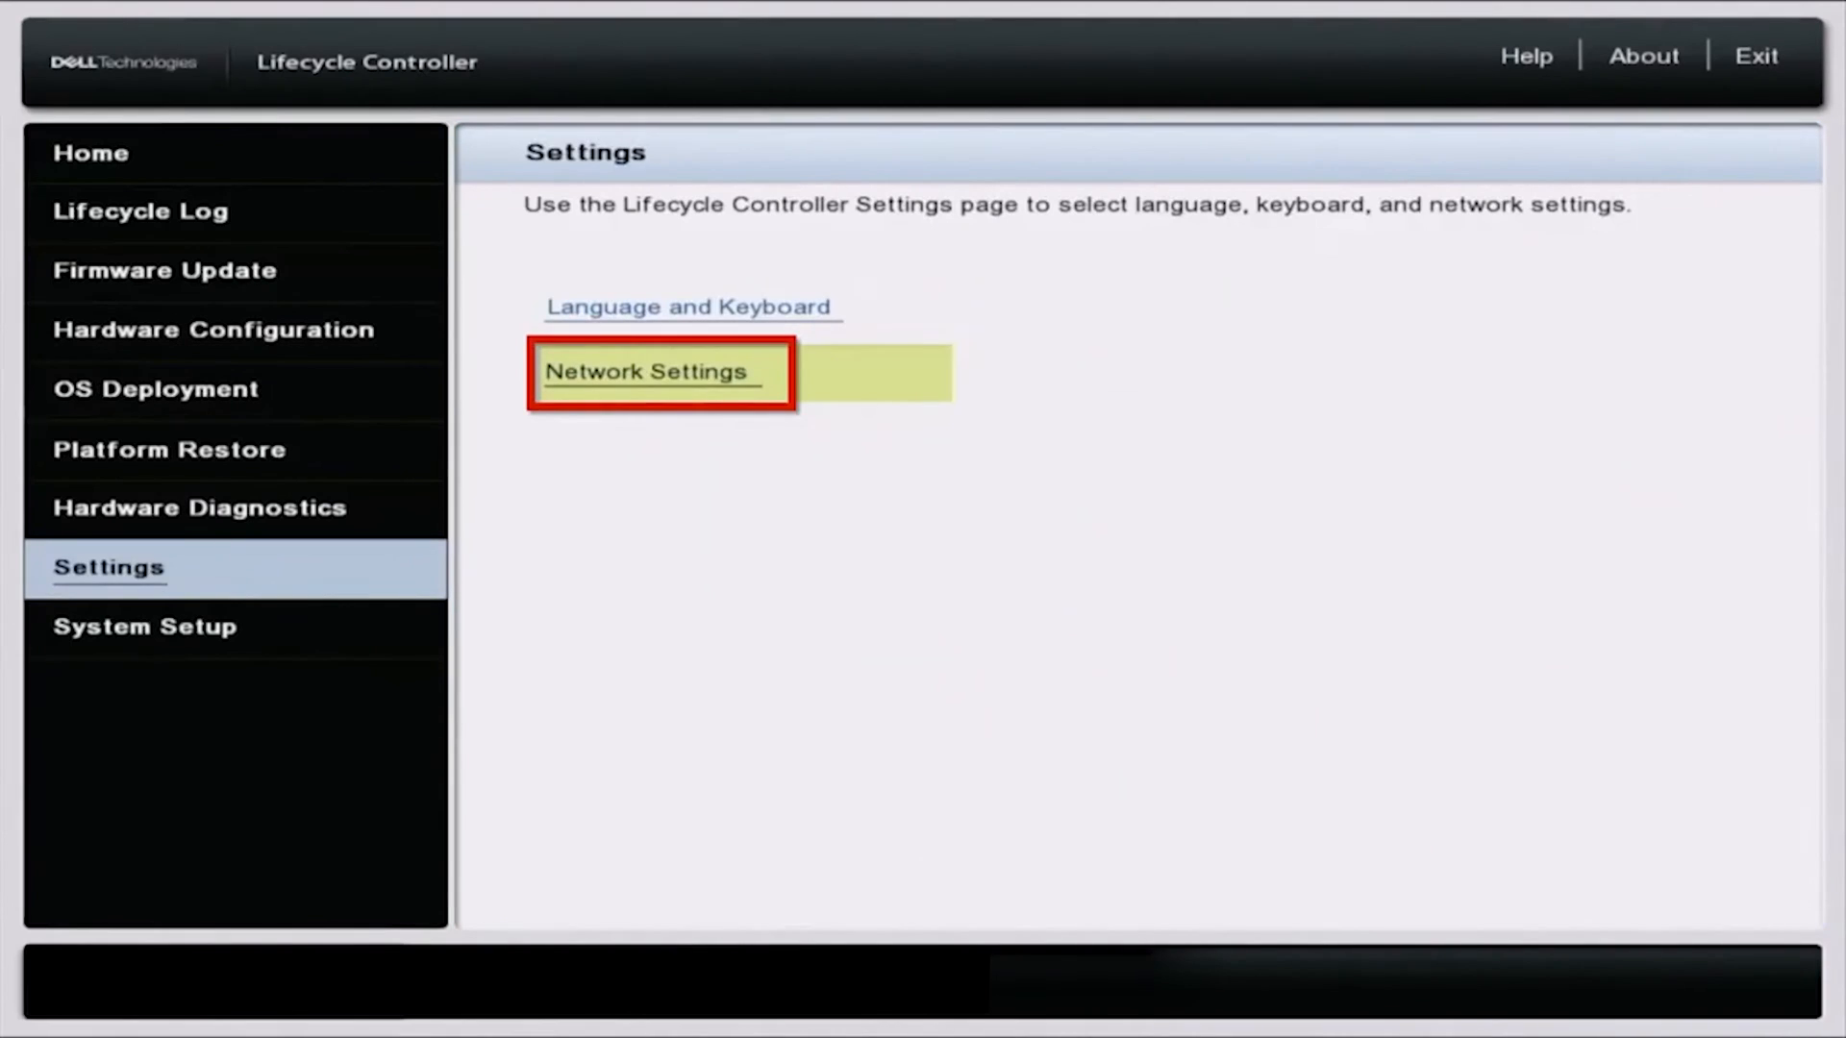
click(647, 371)
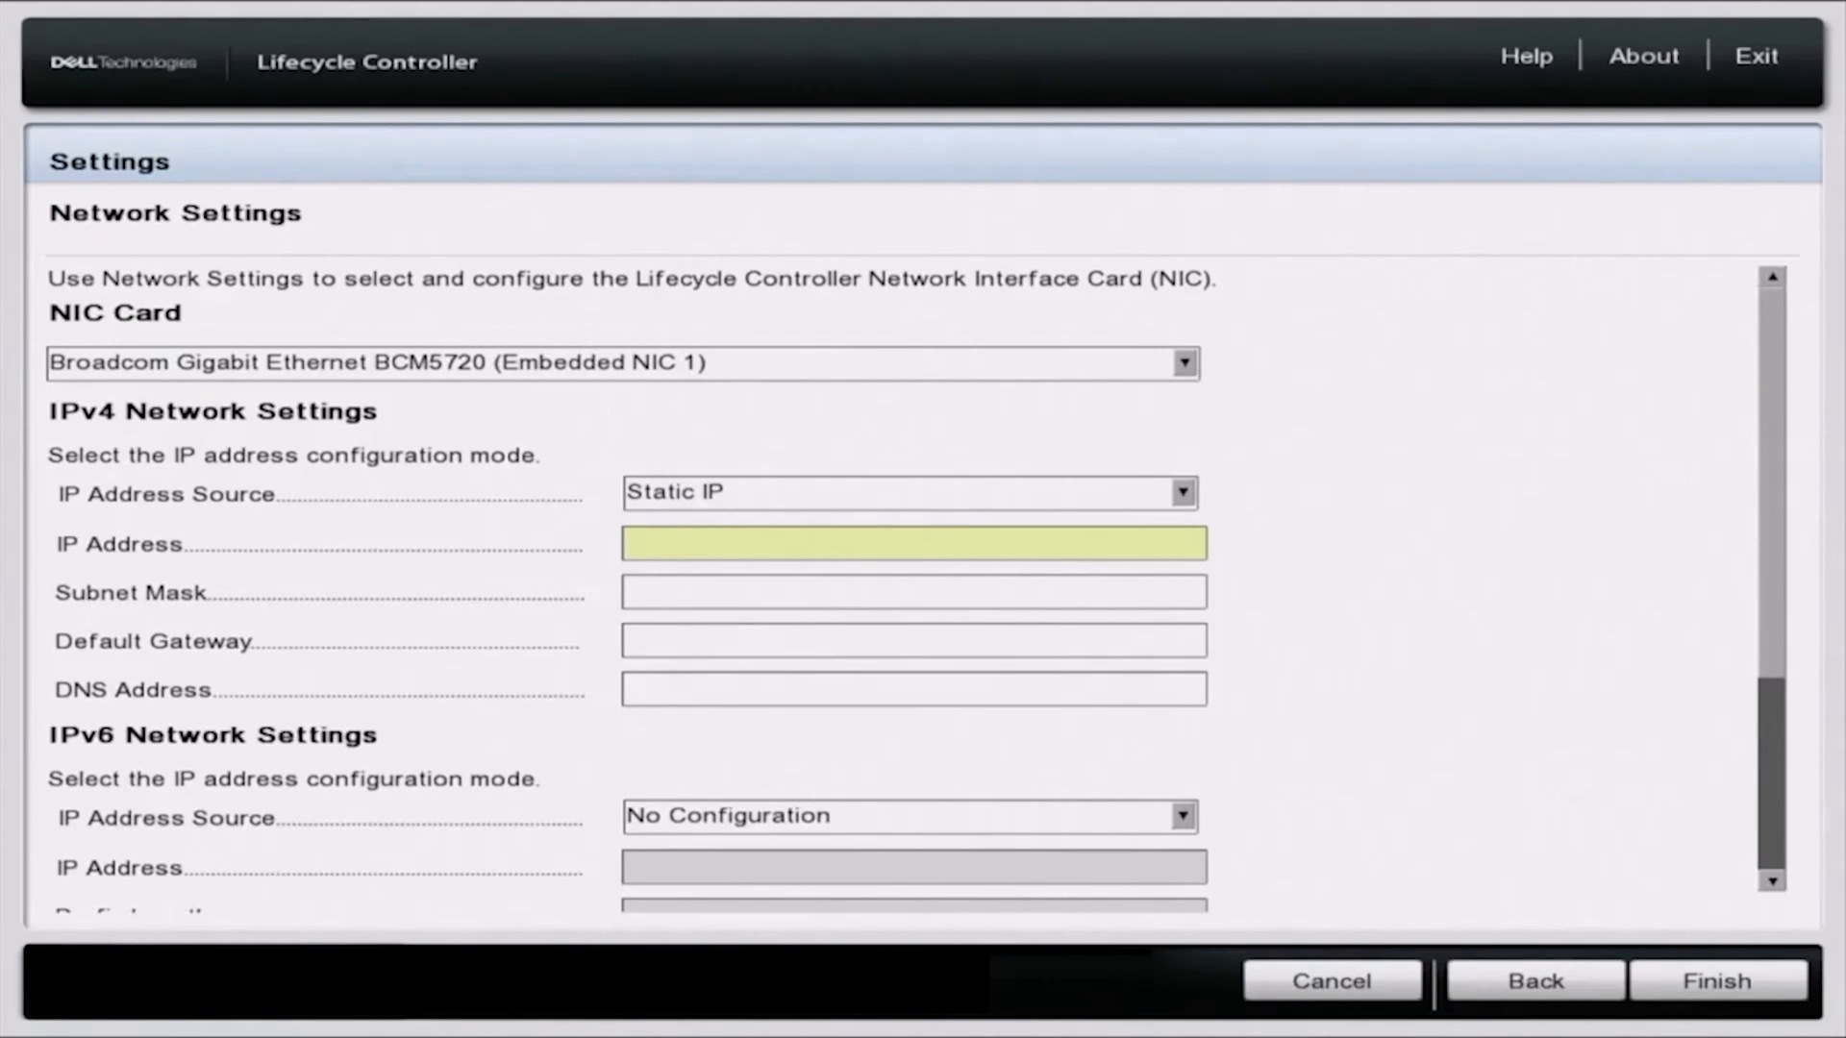
- Enter static IP 172.16.50.200 and subnet mask 255.255.255.0 with Static IP as the source
text(172.16.50.2)
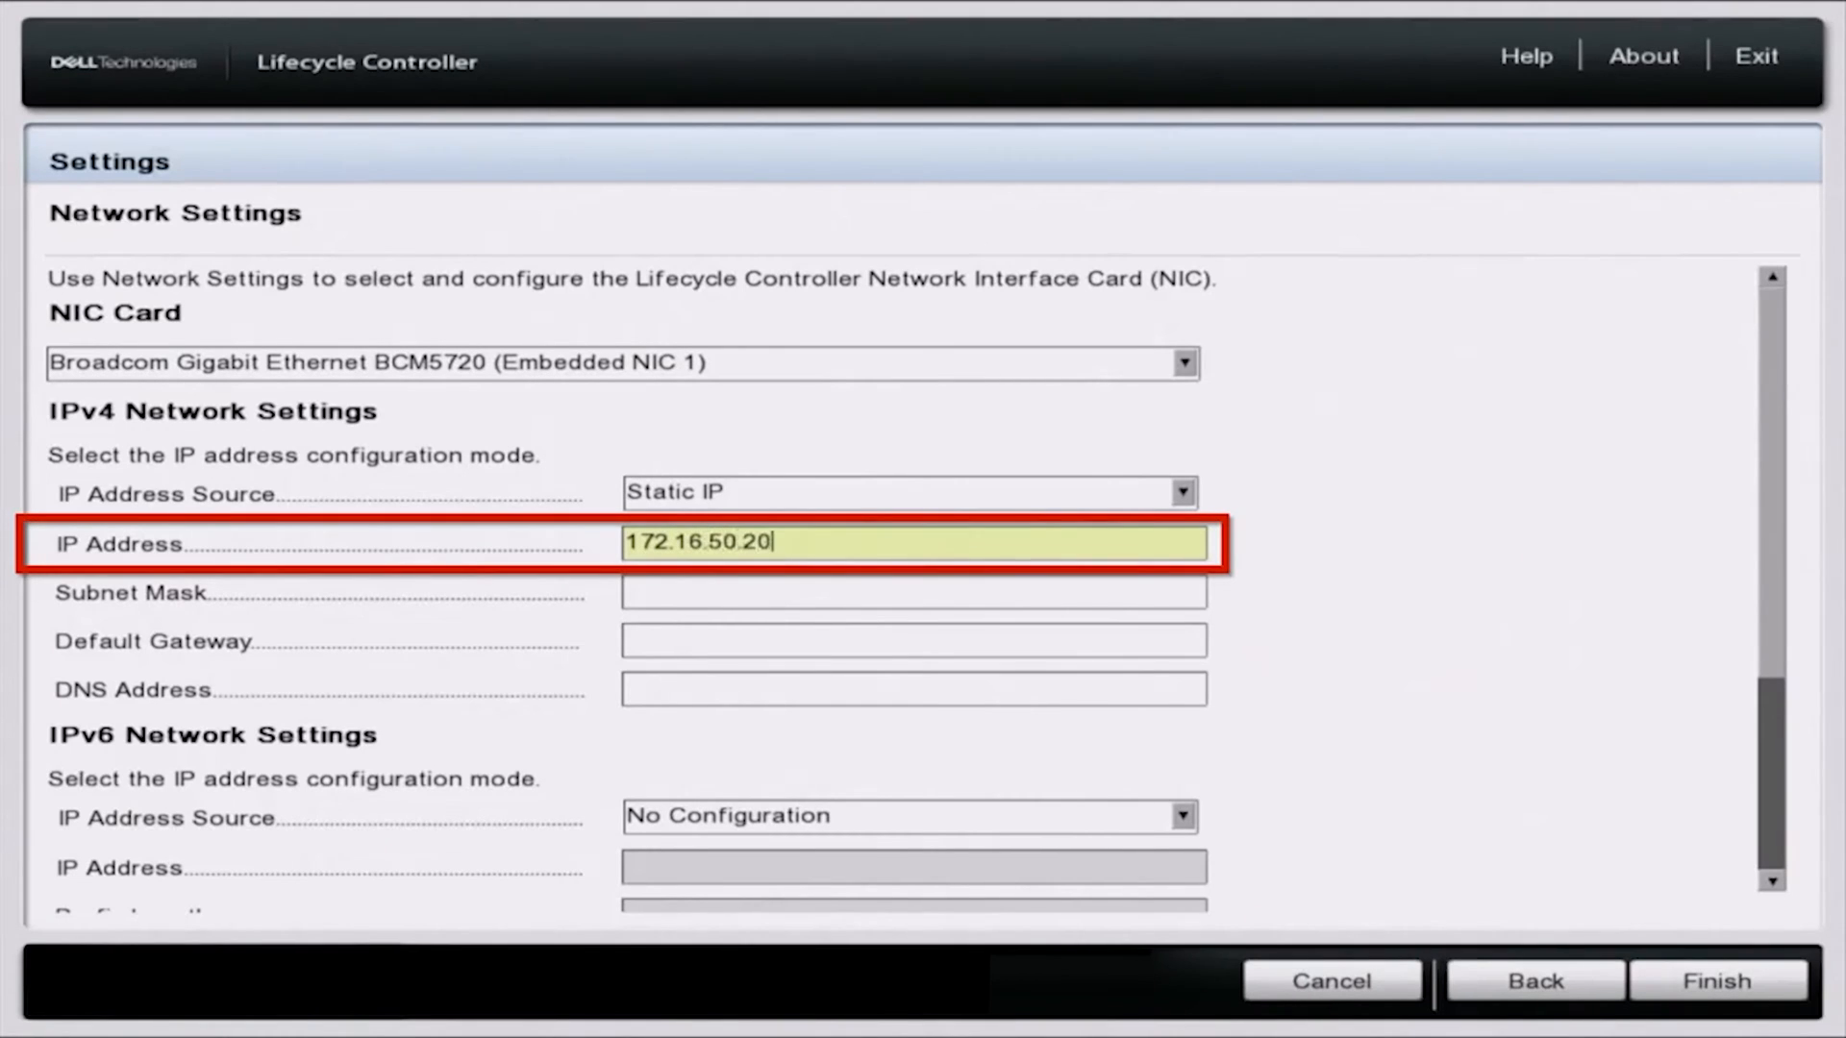
text(0)
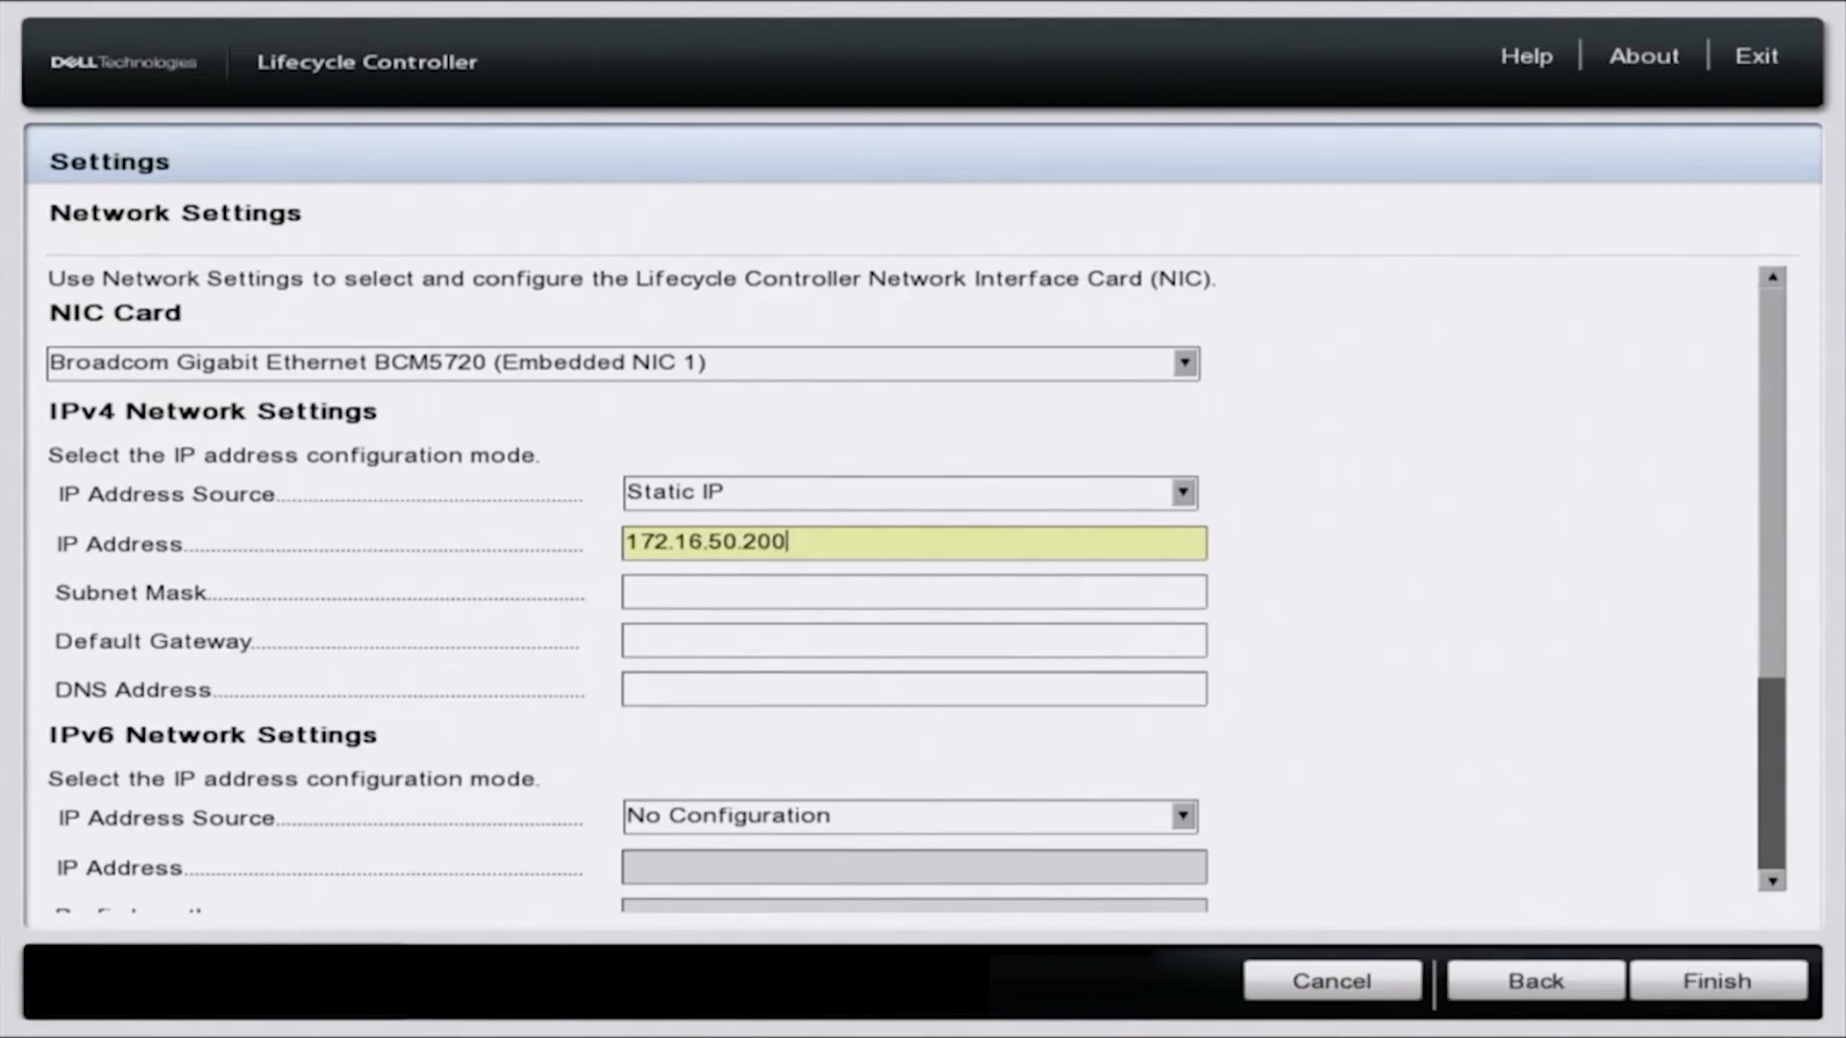
text(255.255.255.0)
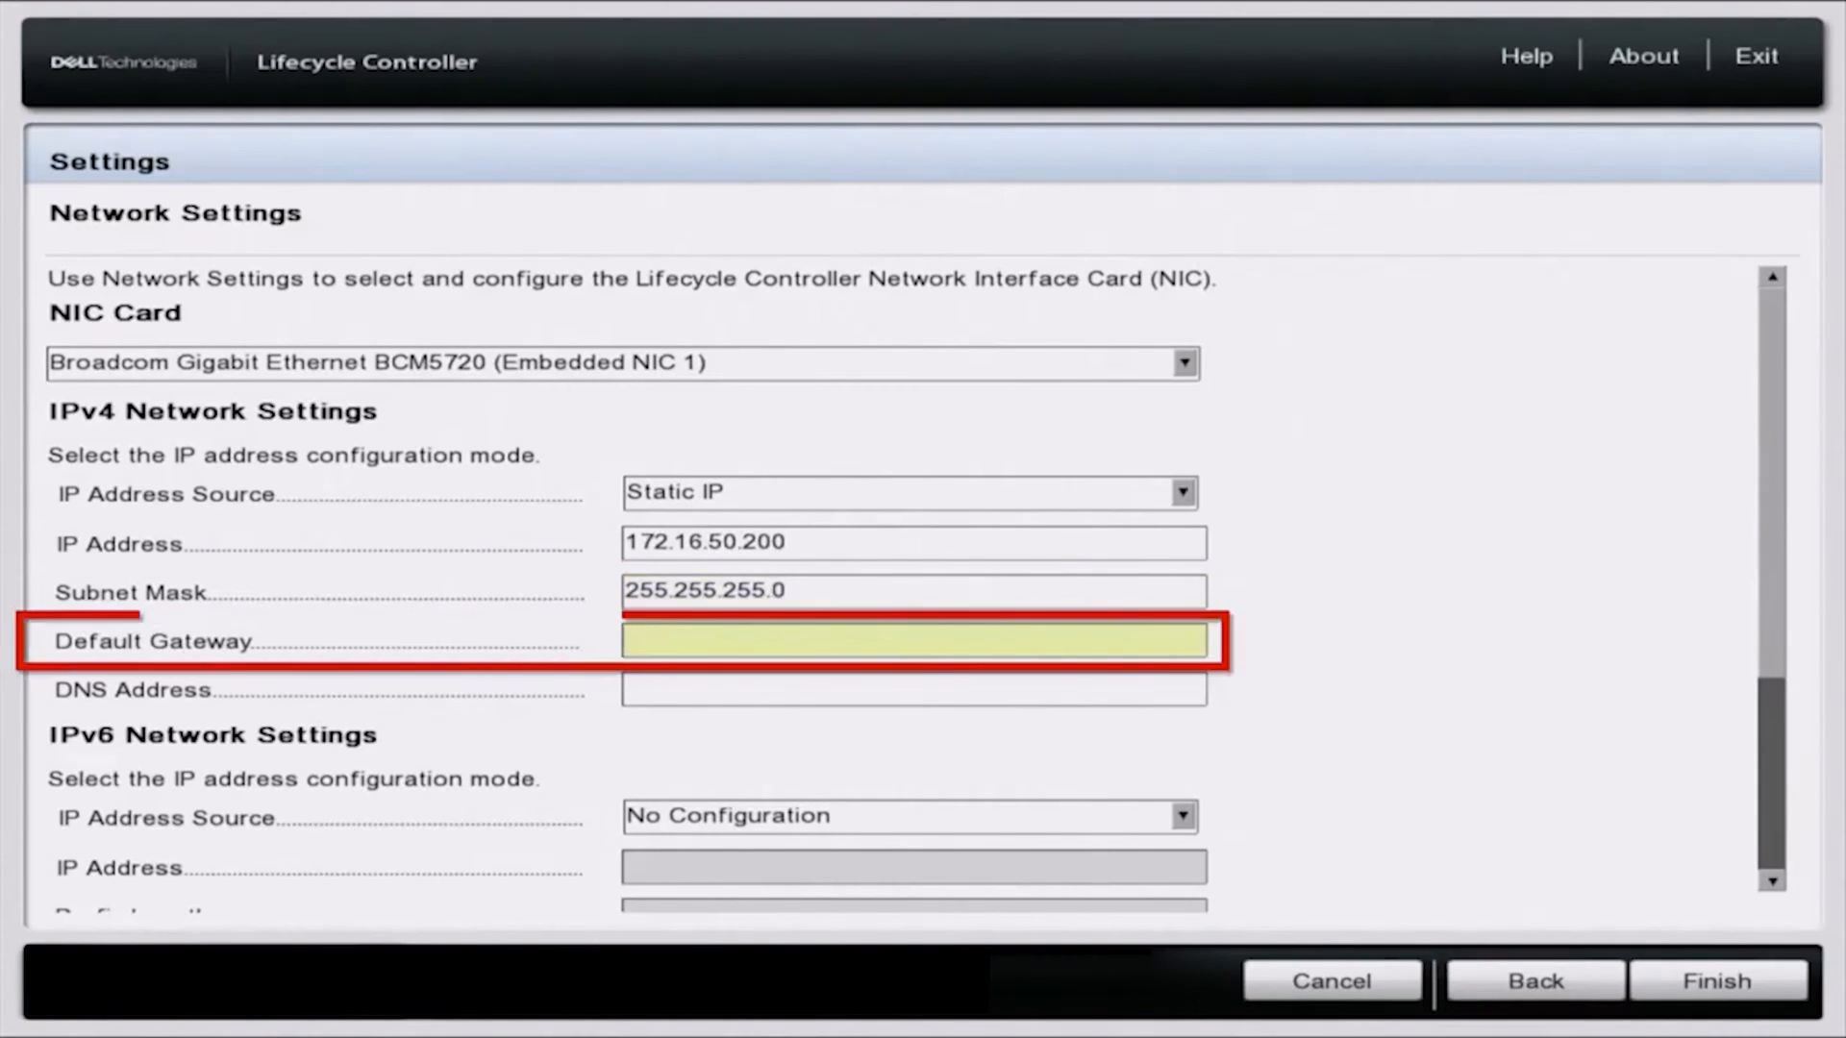
- Enter default gateway 172.16.50.1 and DNS address 8.8.8.8
text(172.16.50.1)
click(913, 690)
text(8.8.8.8)
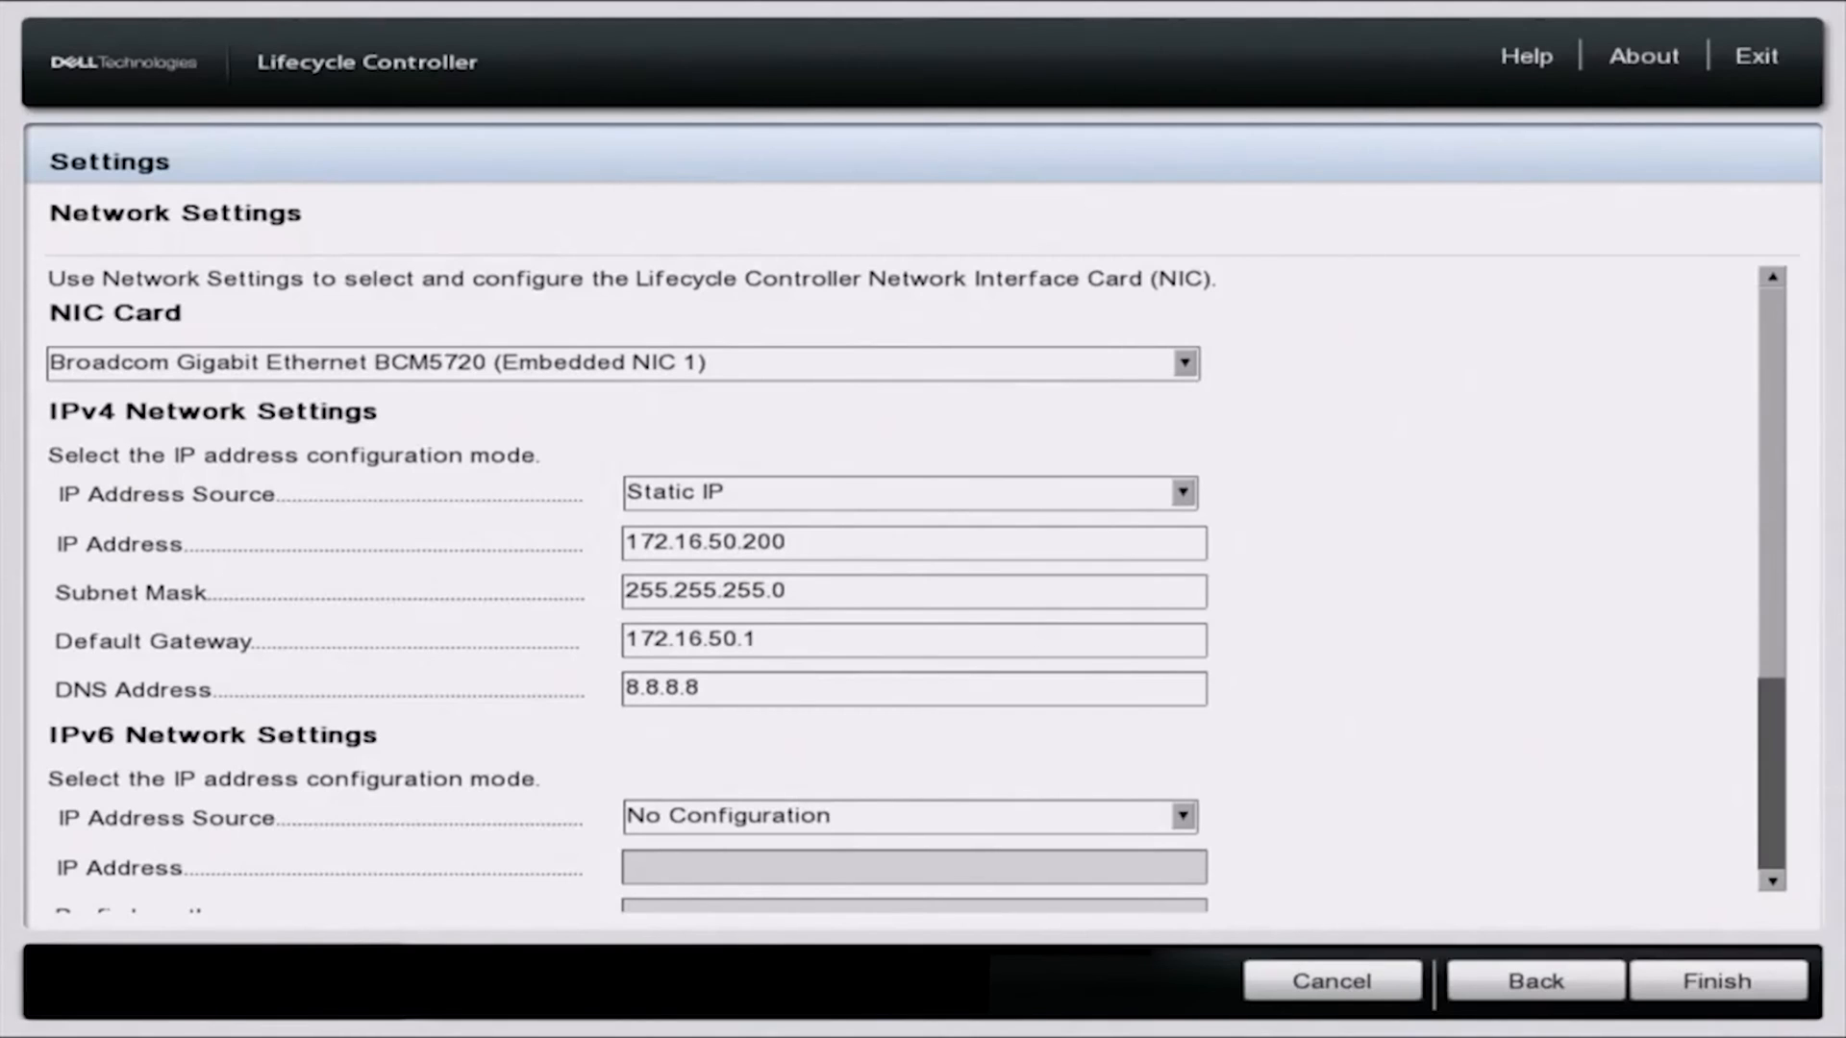
- Apply the static IPv4 settings via Finish and acknowledge the Success dialog
click(1718, 981)
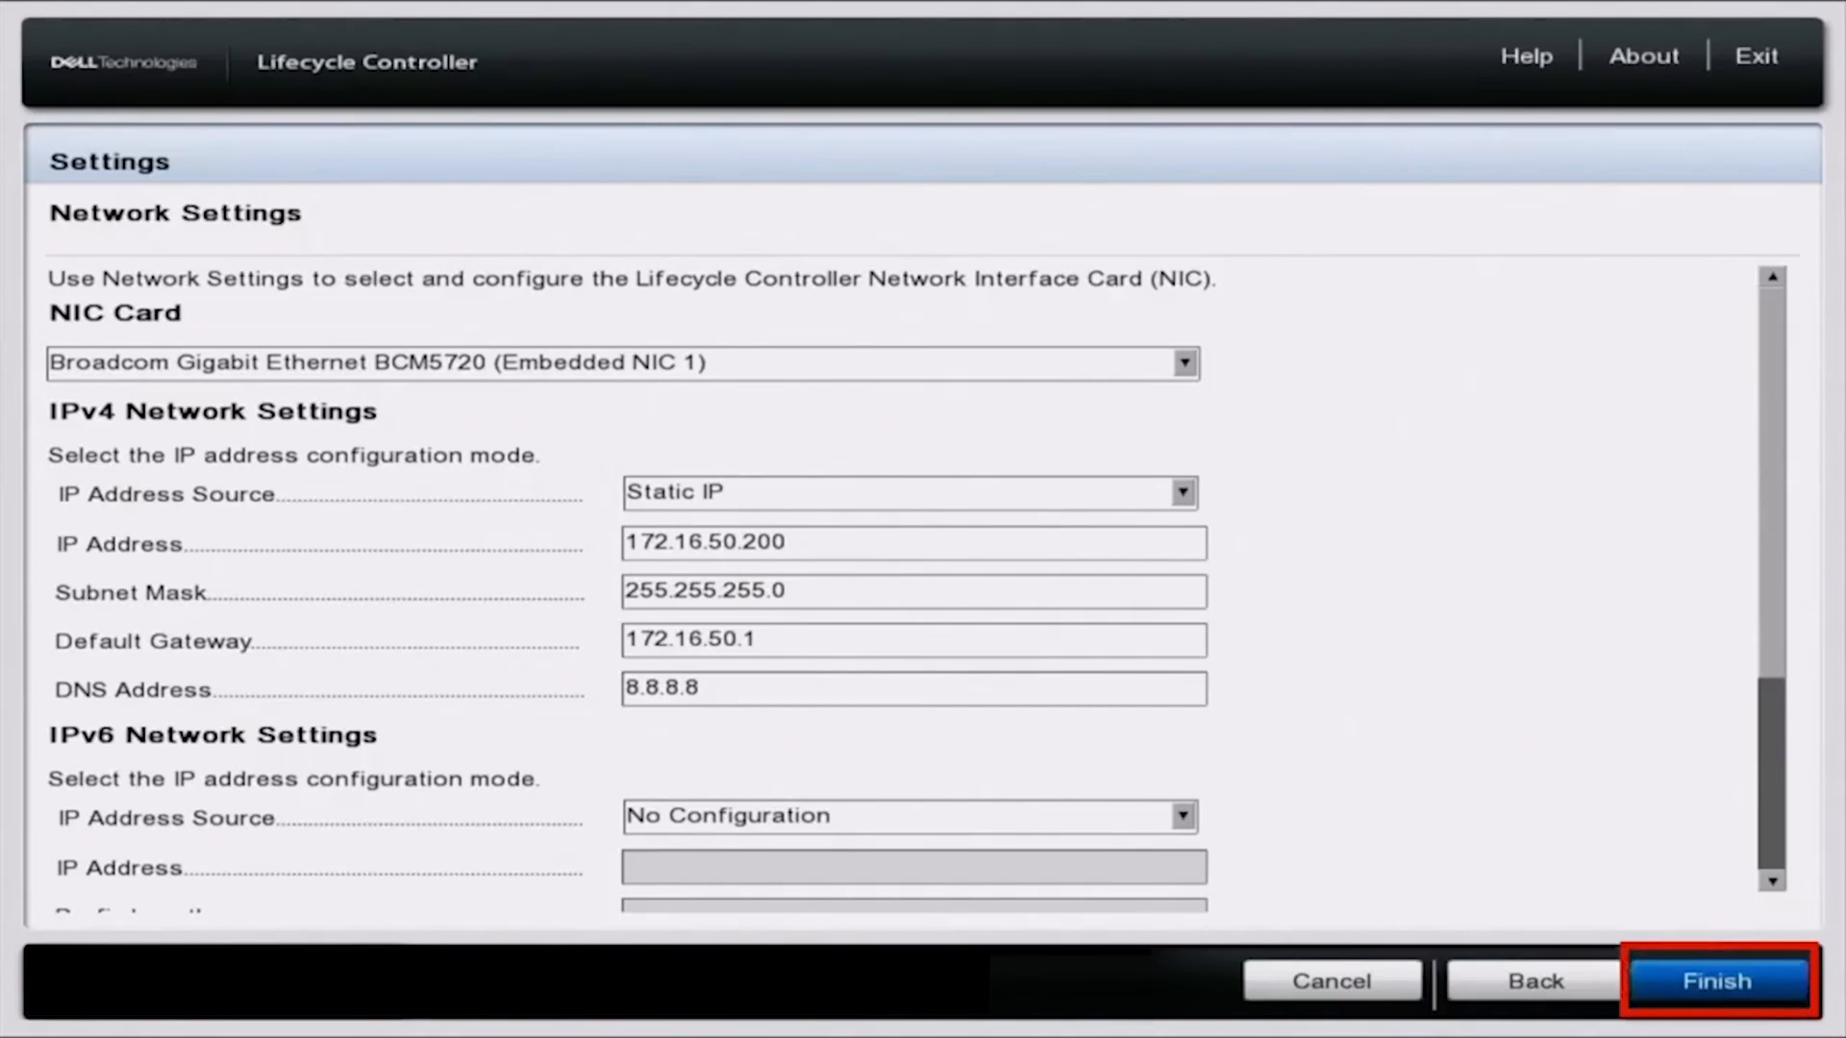
click(1718, 981)
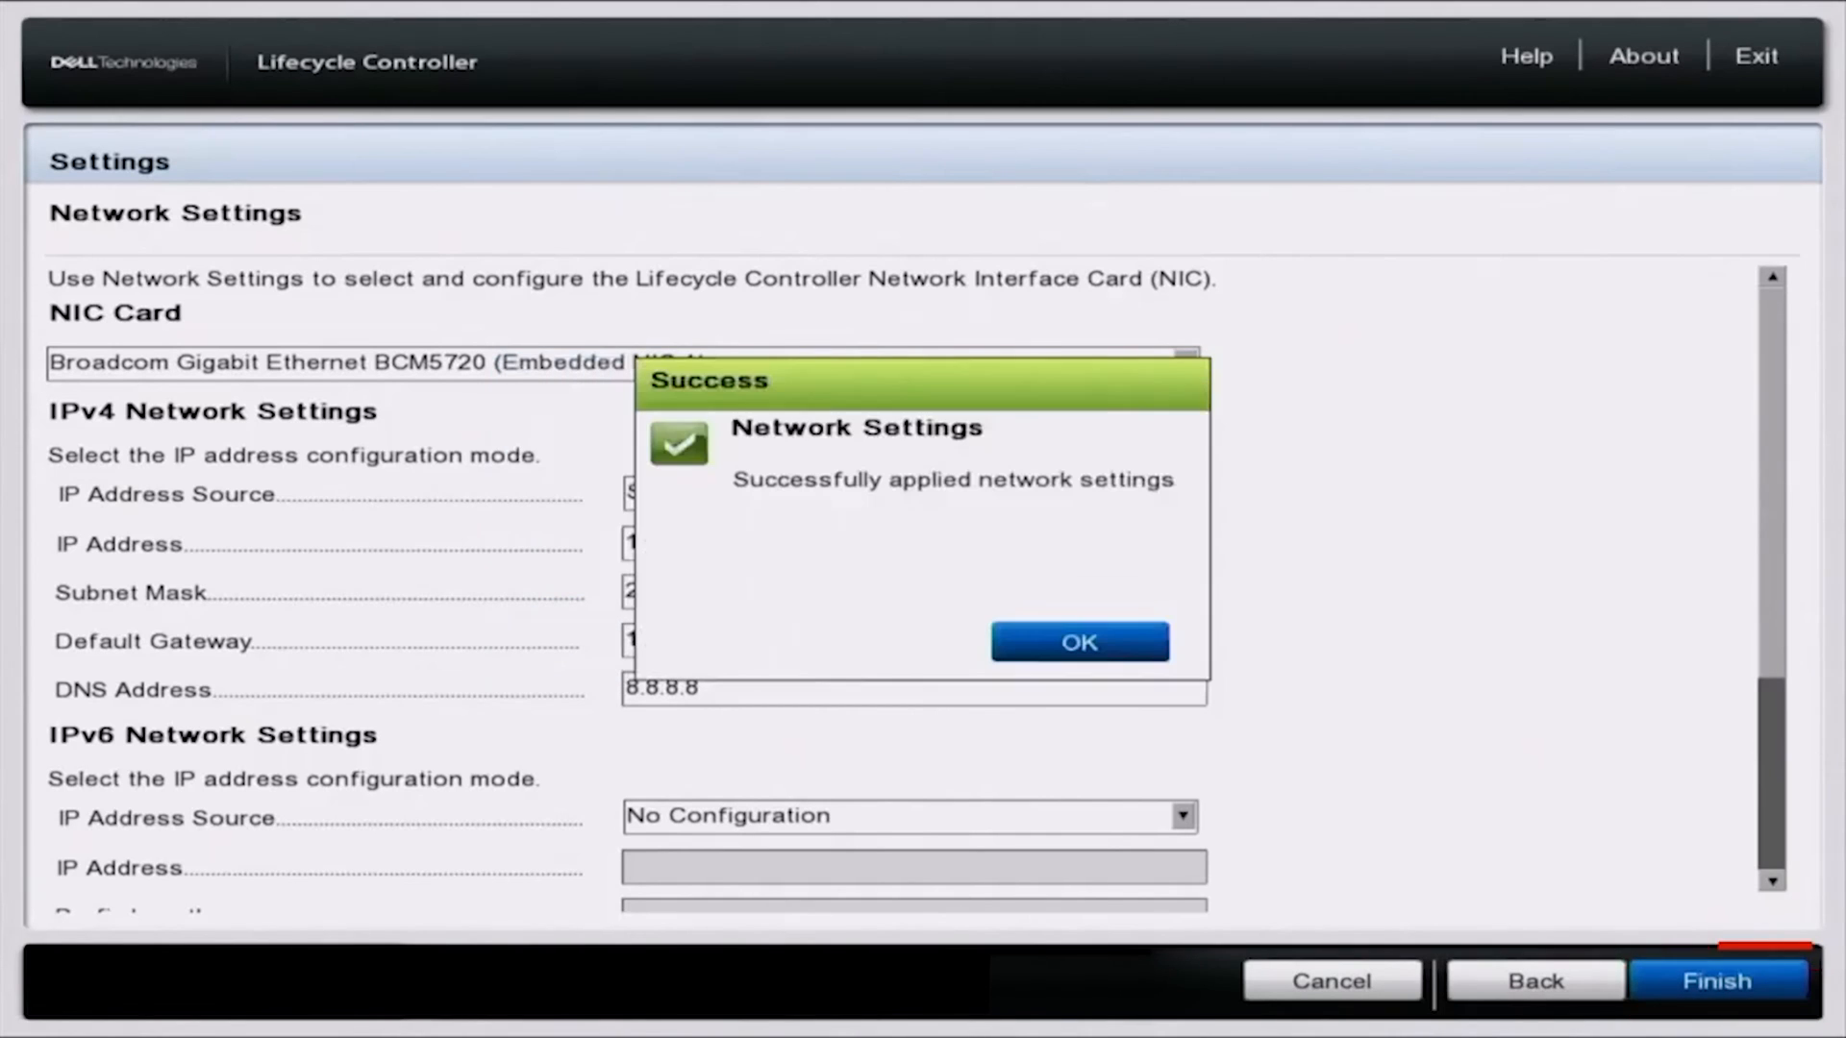
click(1076, 642)
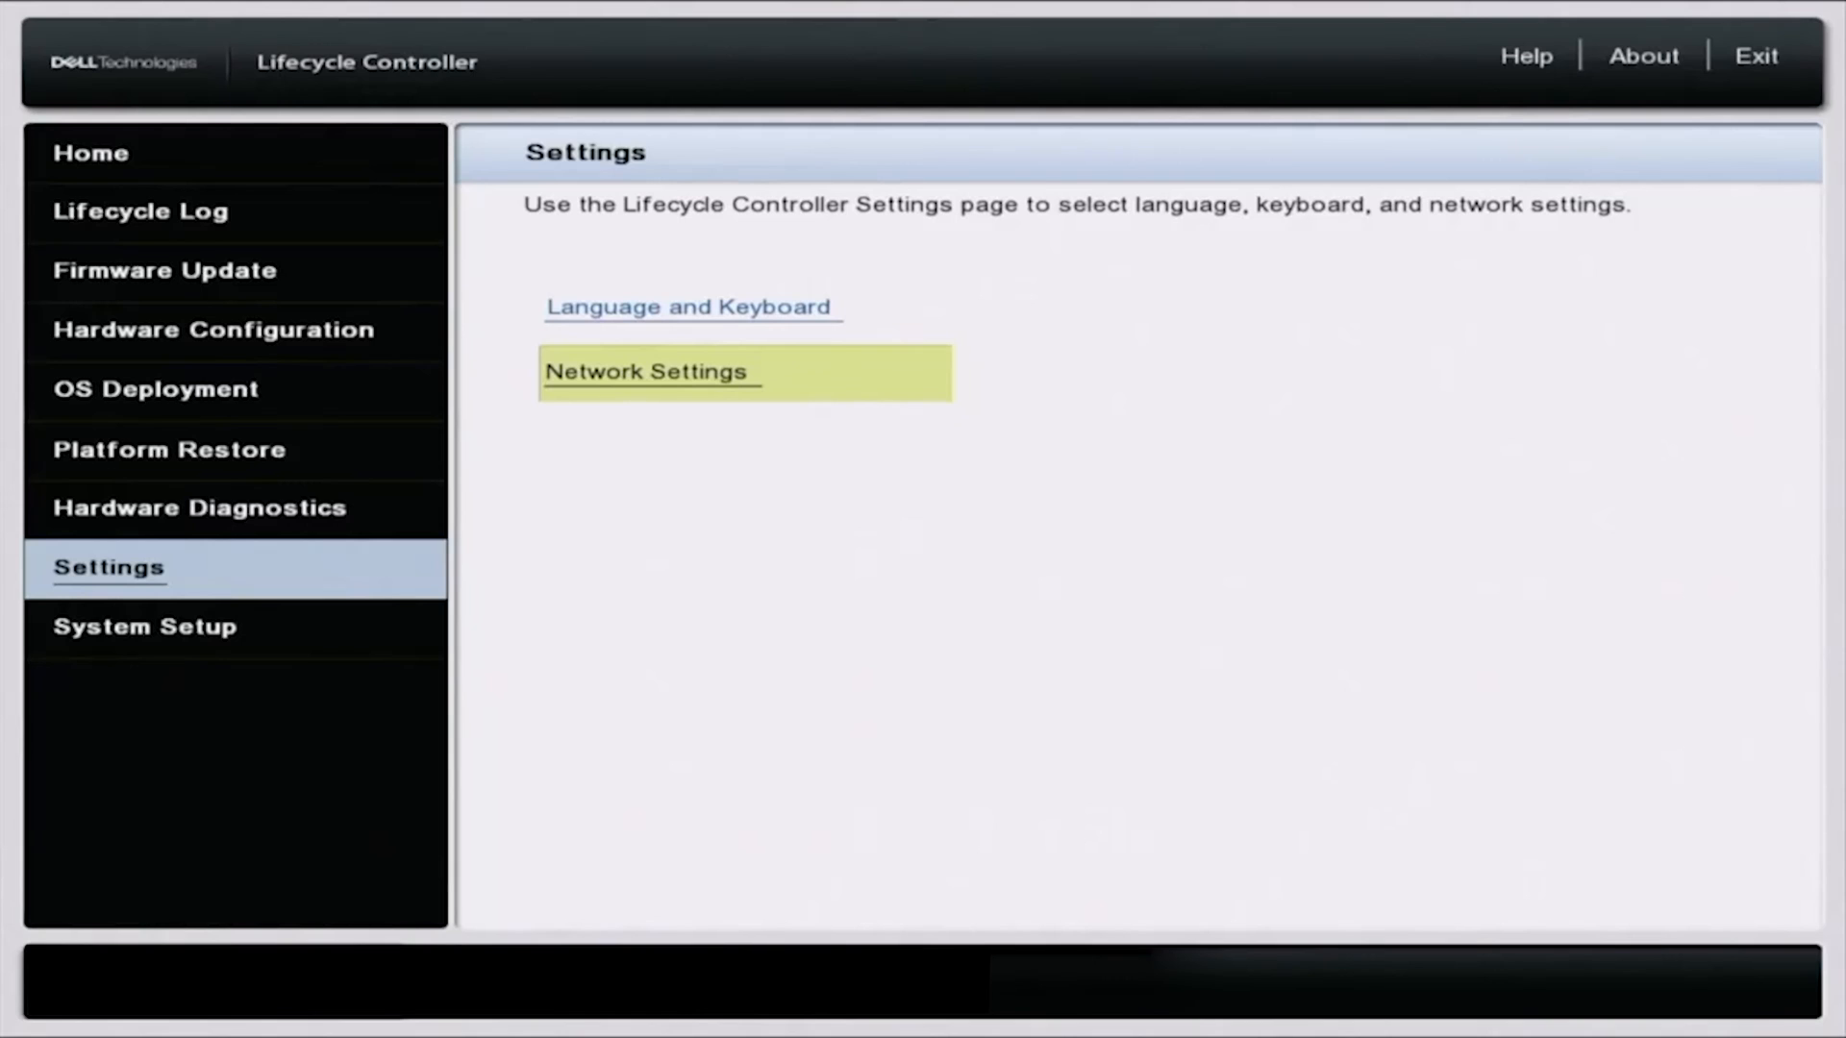
- Go Home and reopen Embedded NIC 1's Network Settings page
click(90, 152)
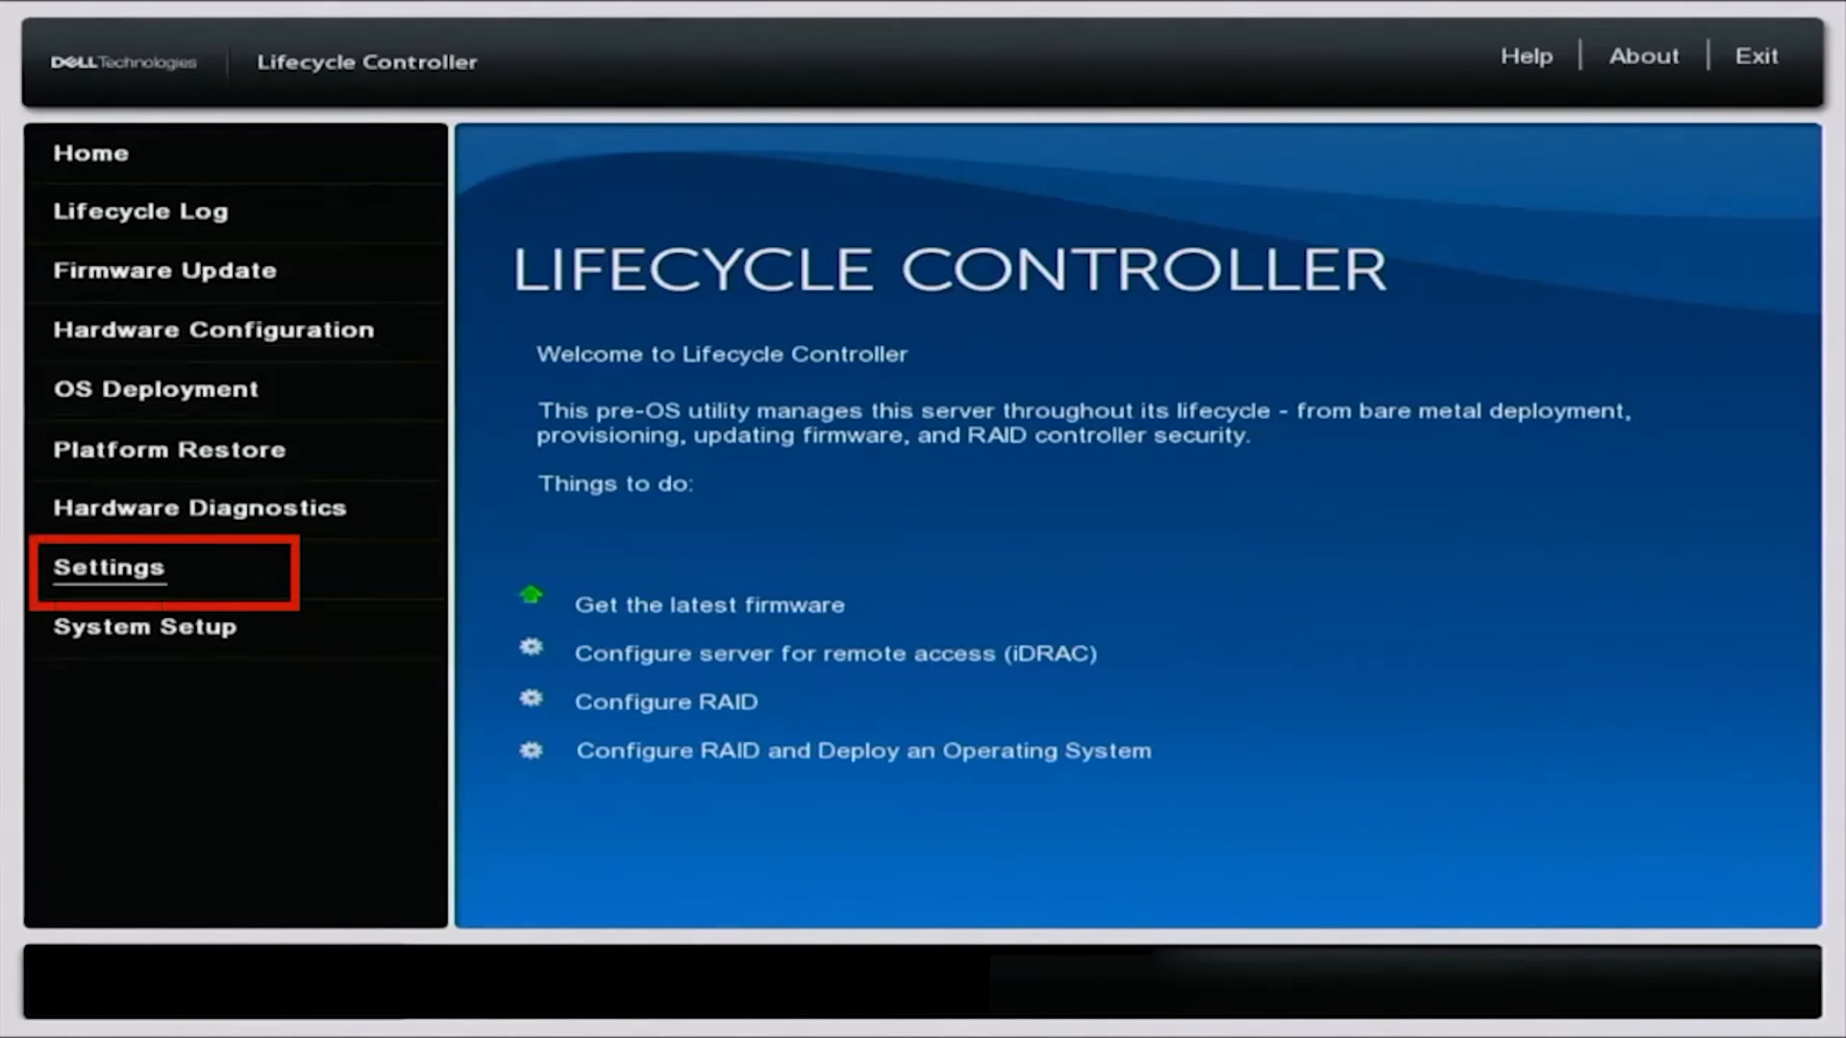
click(108, 567)
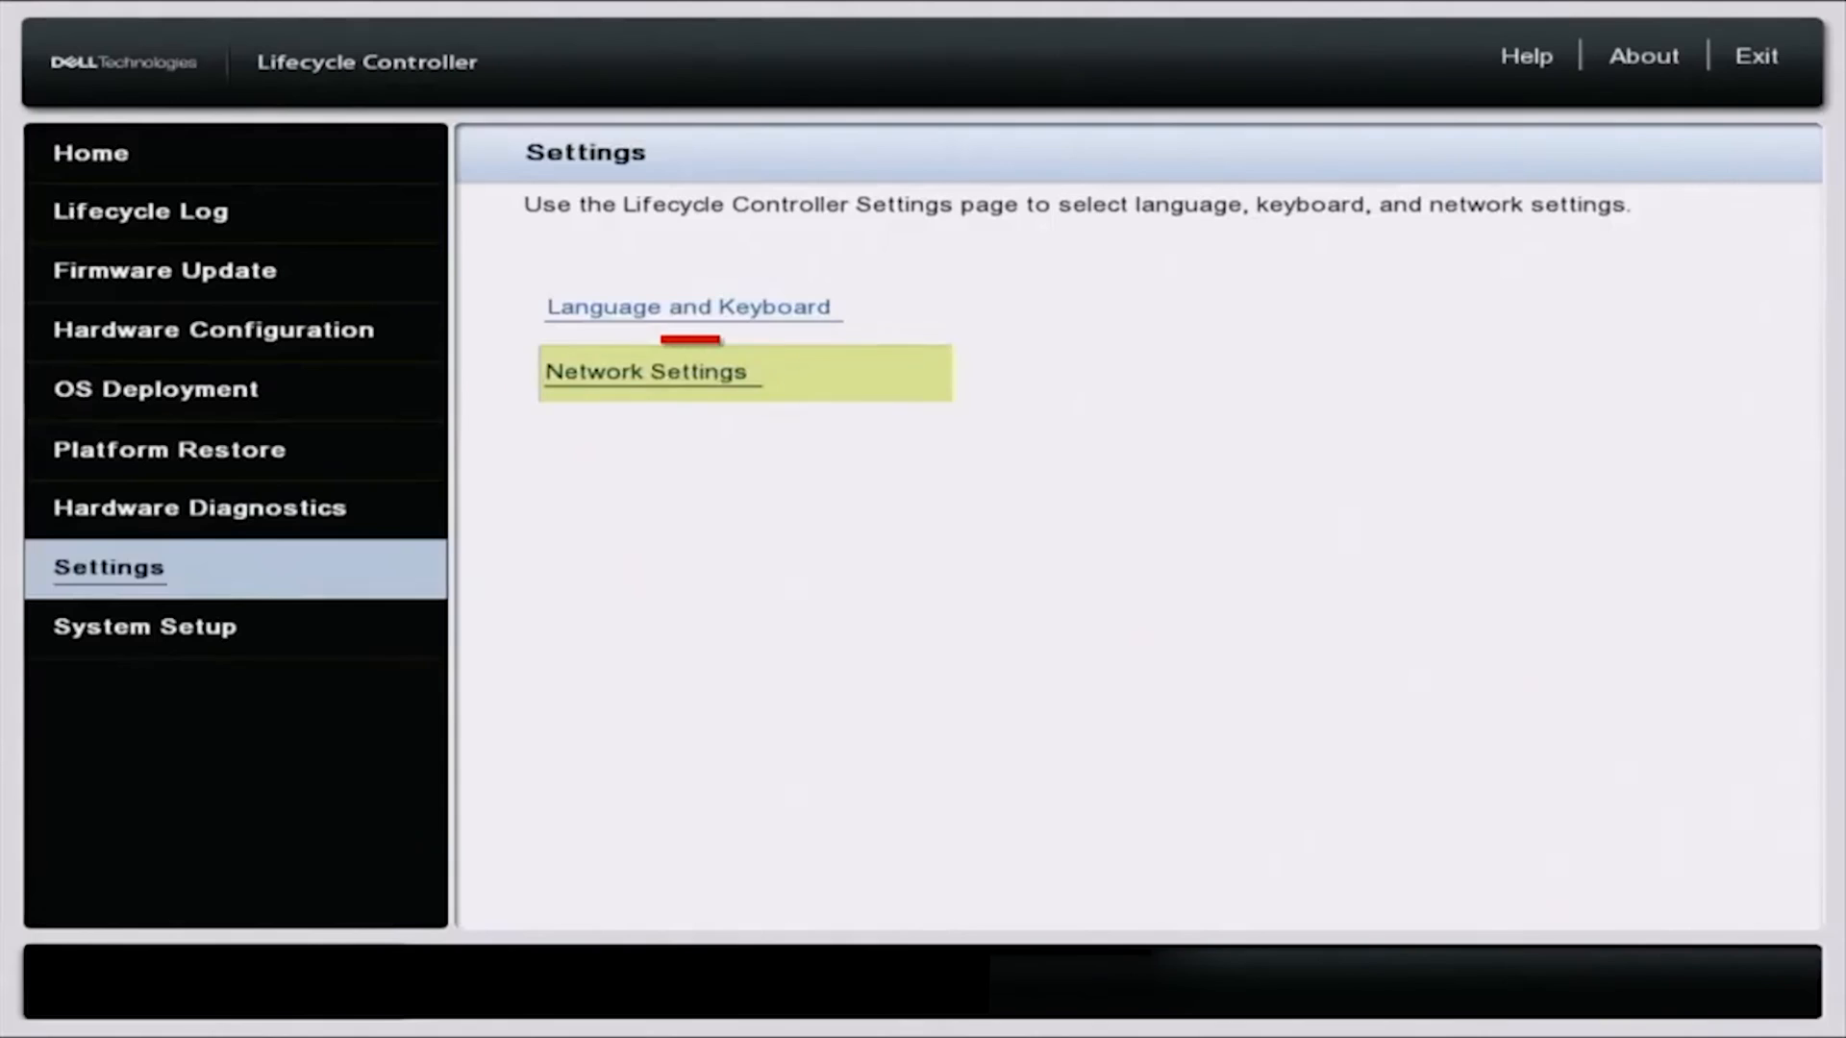
click(648, 371)
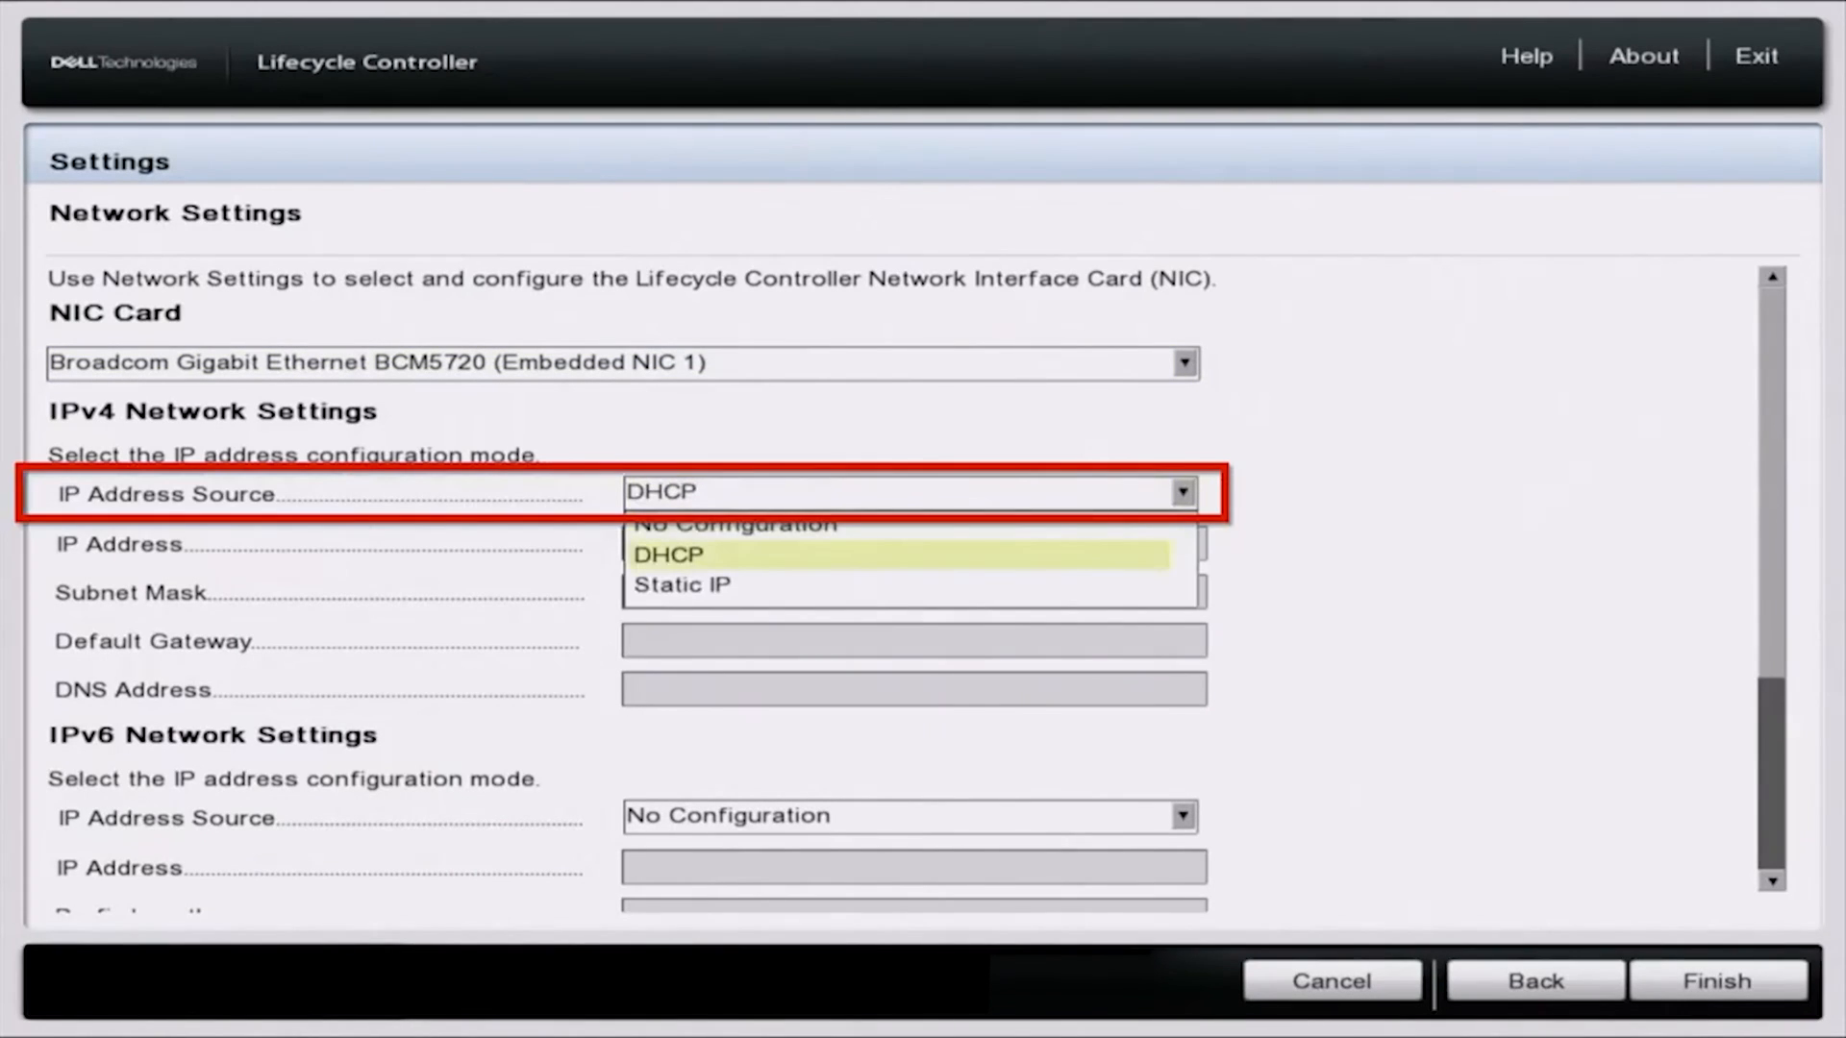
- Choose DHCP as the IPv4 address source and apply it with Finish
click(665, 553)
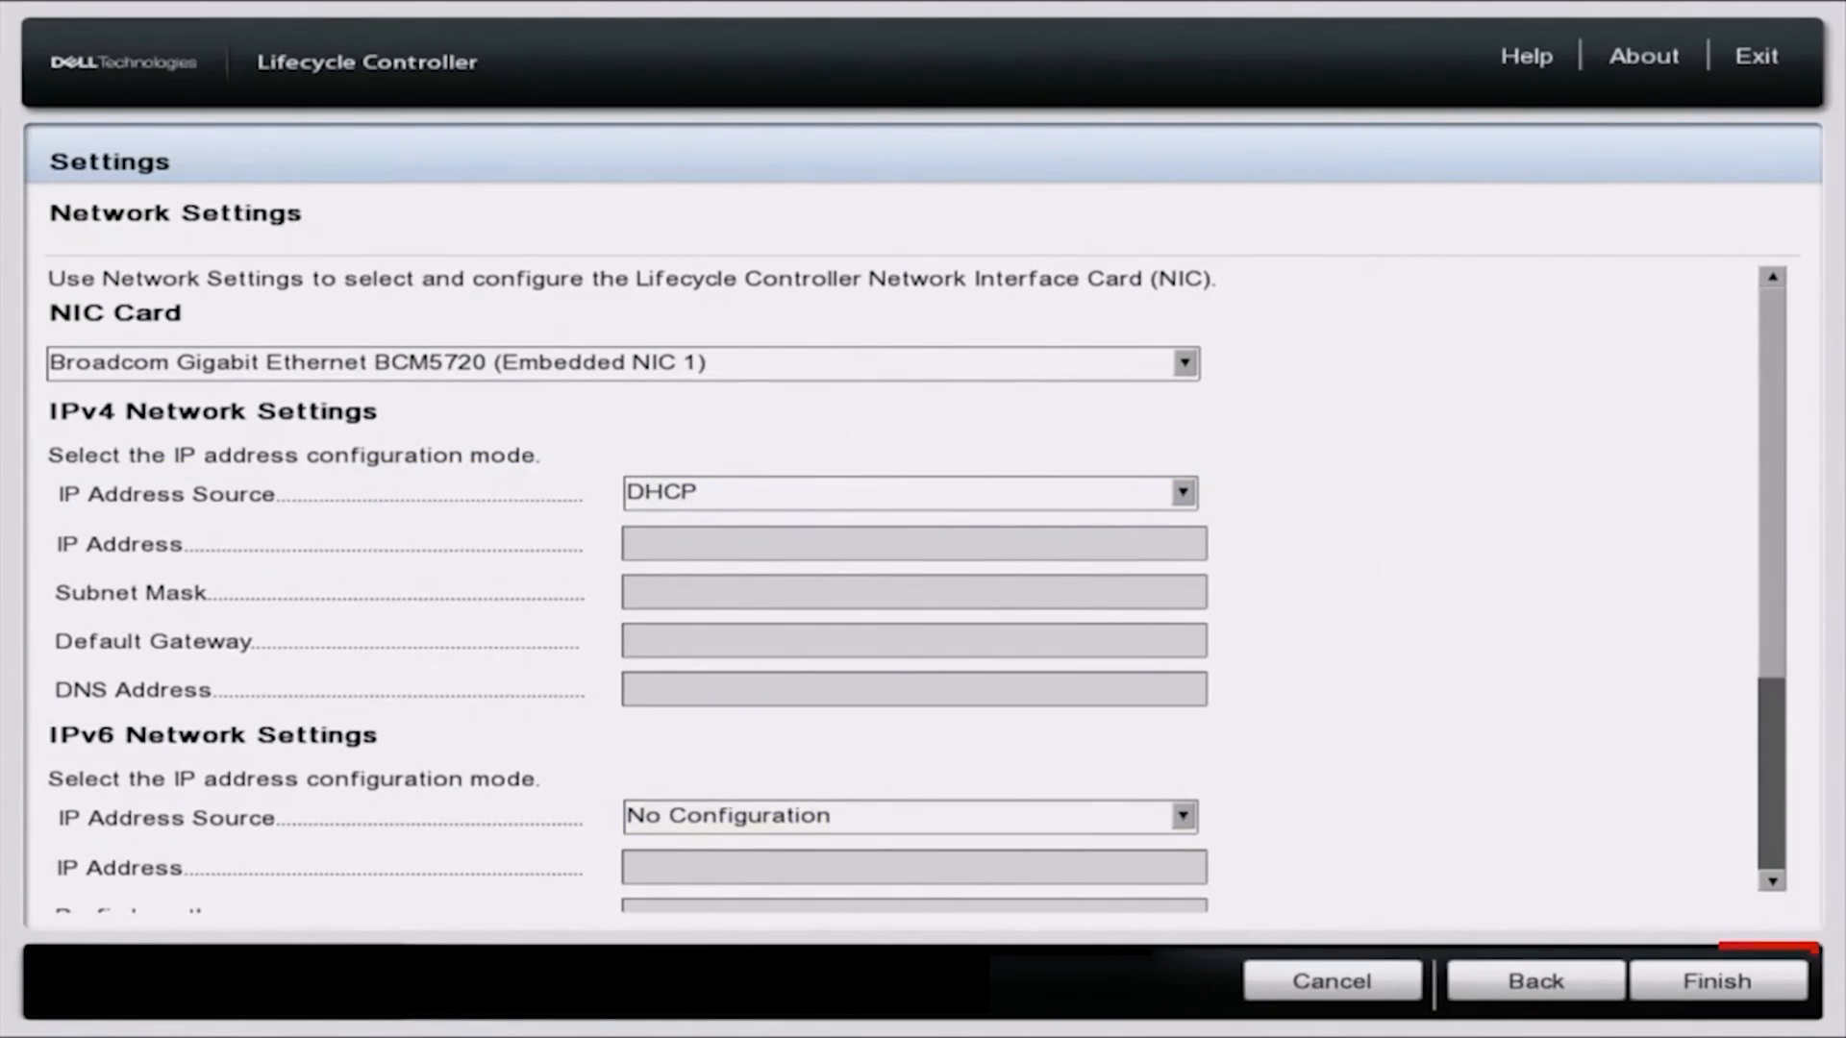
click(1717, 980)
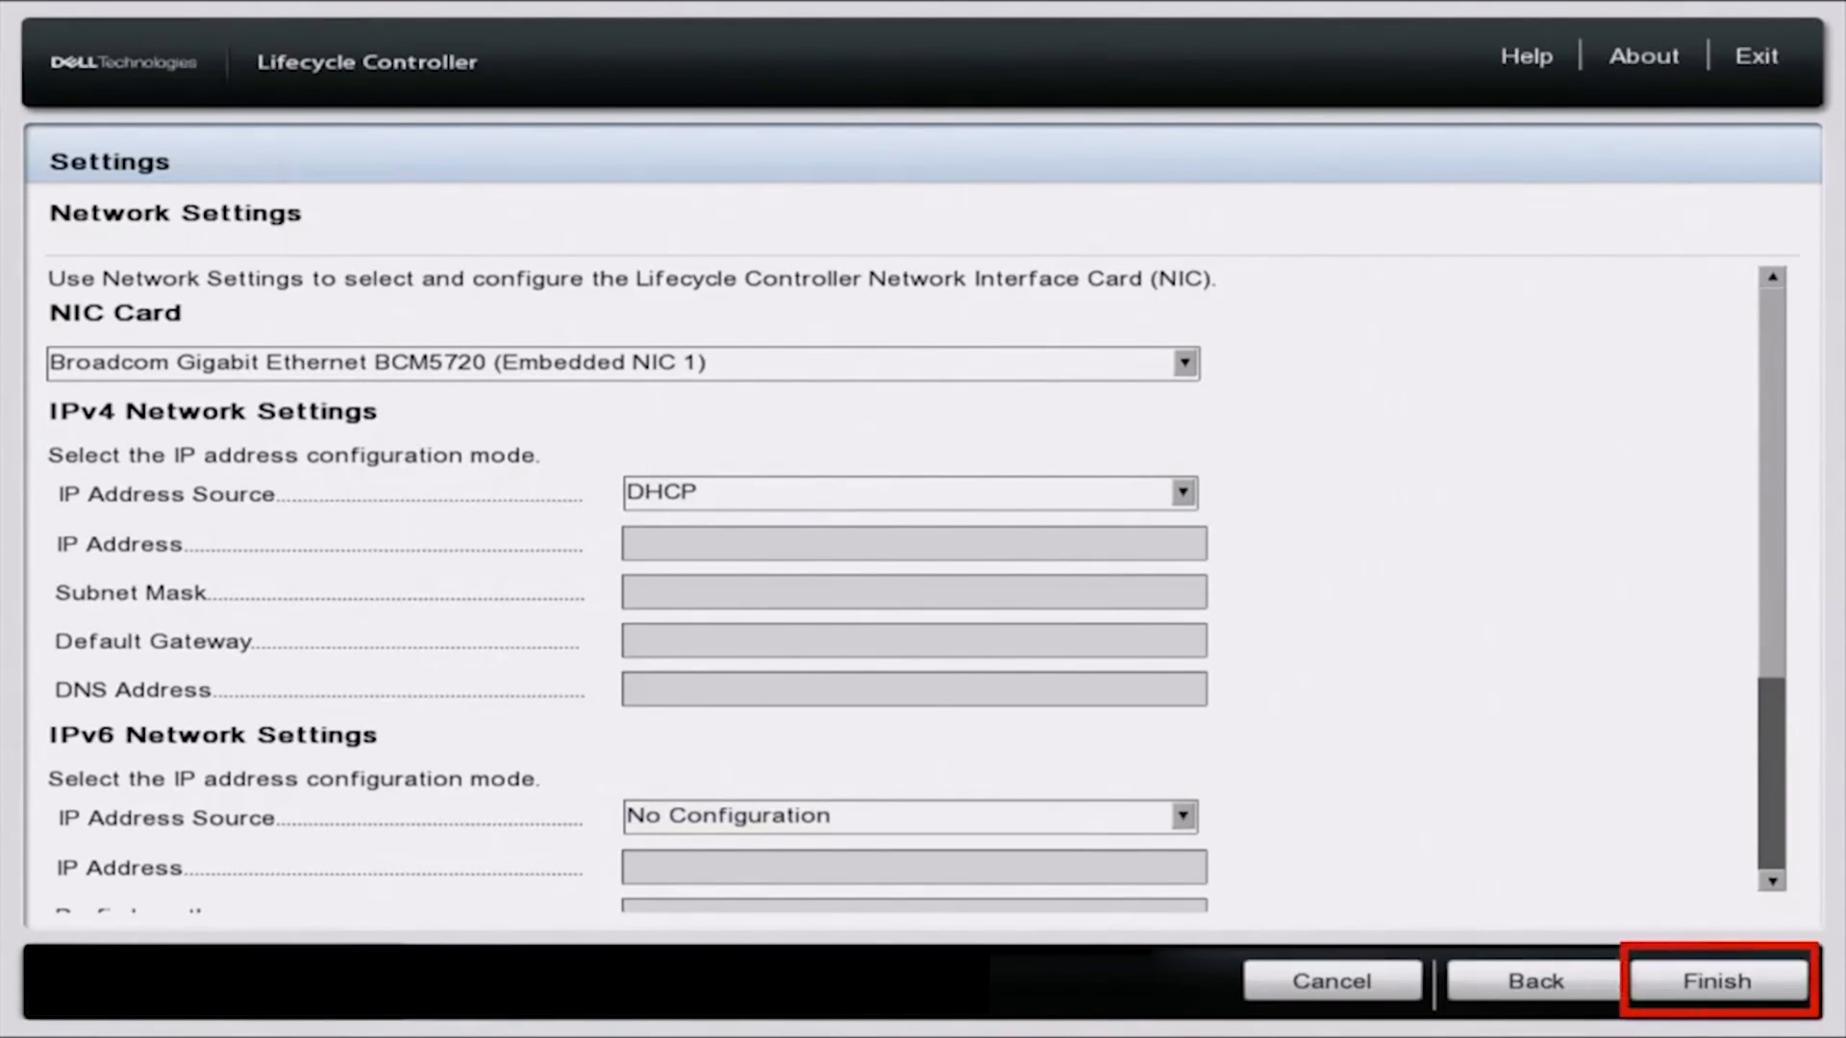
mouse_move(1718, 981)
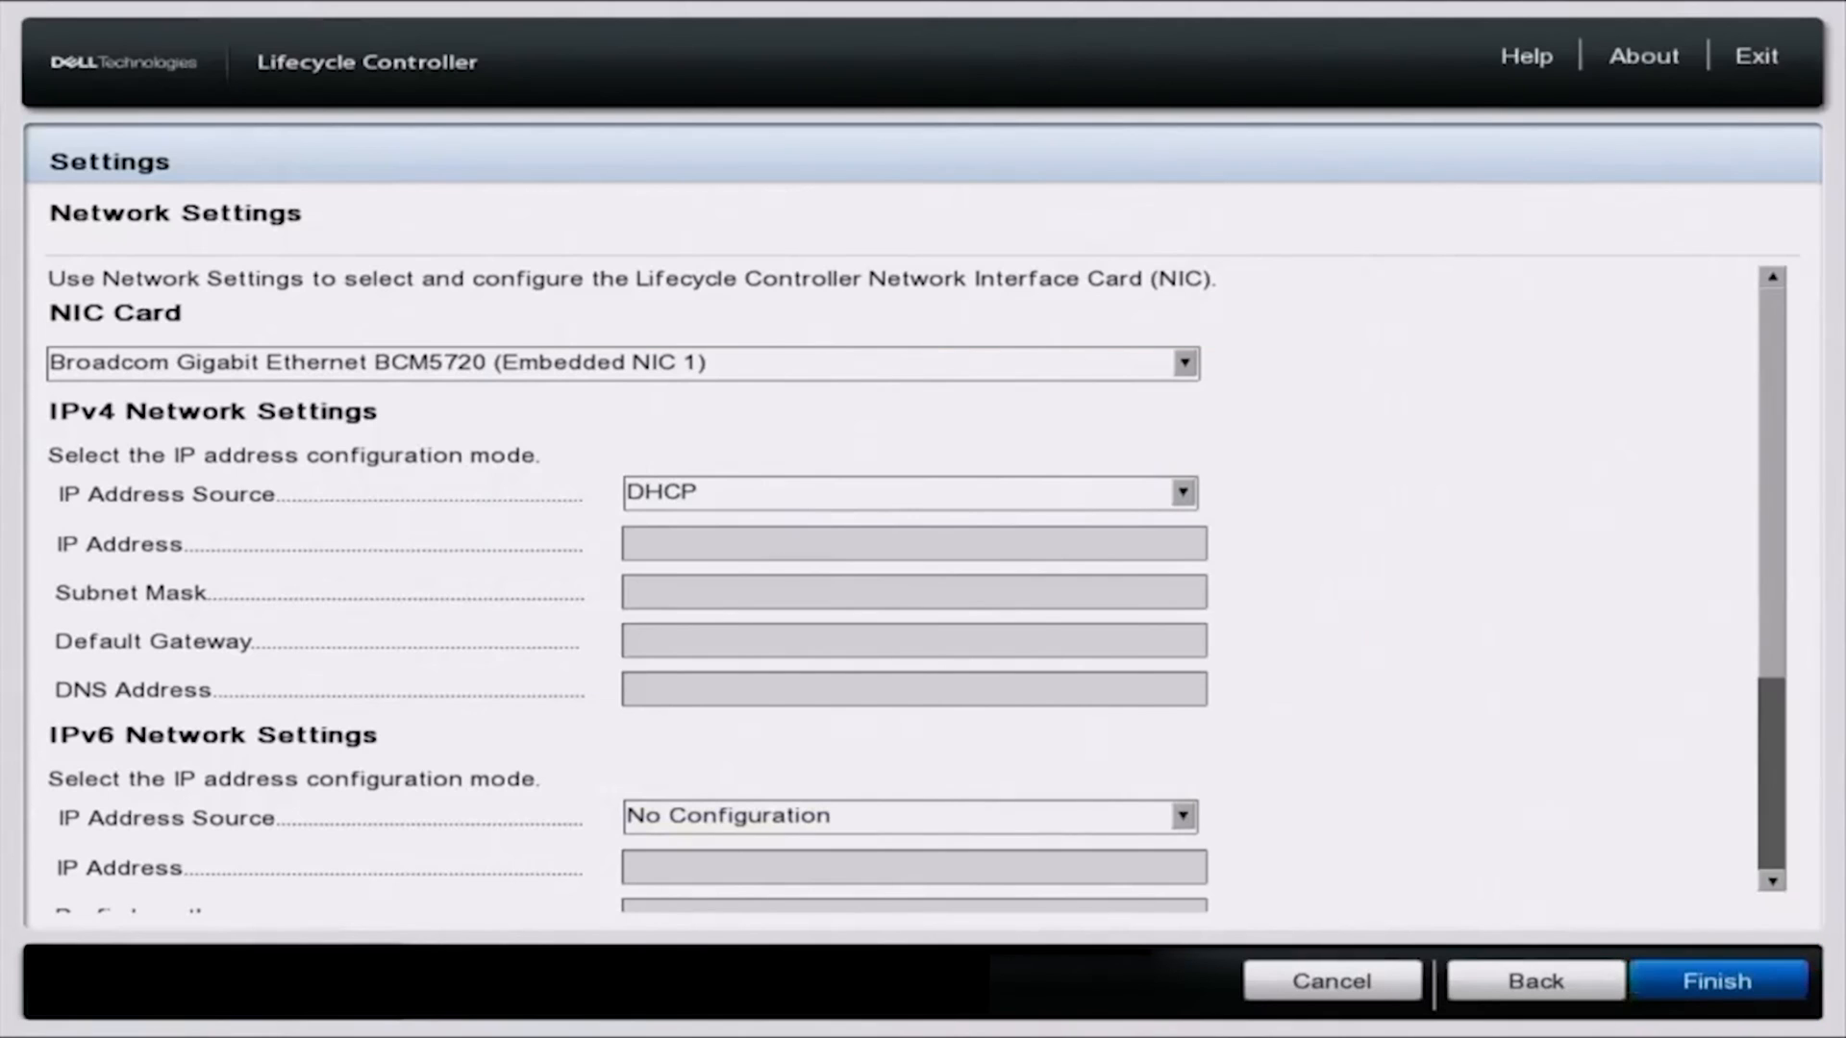
click(1716, 981)
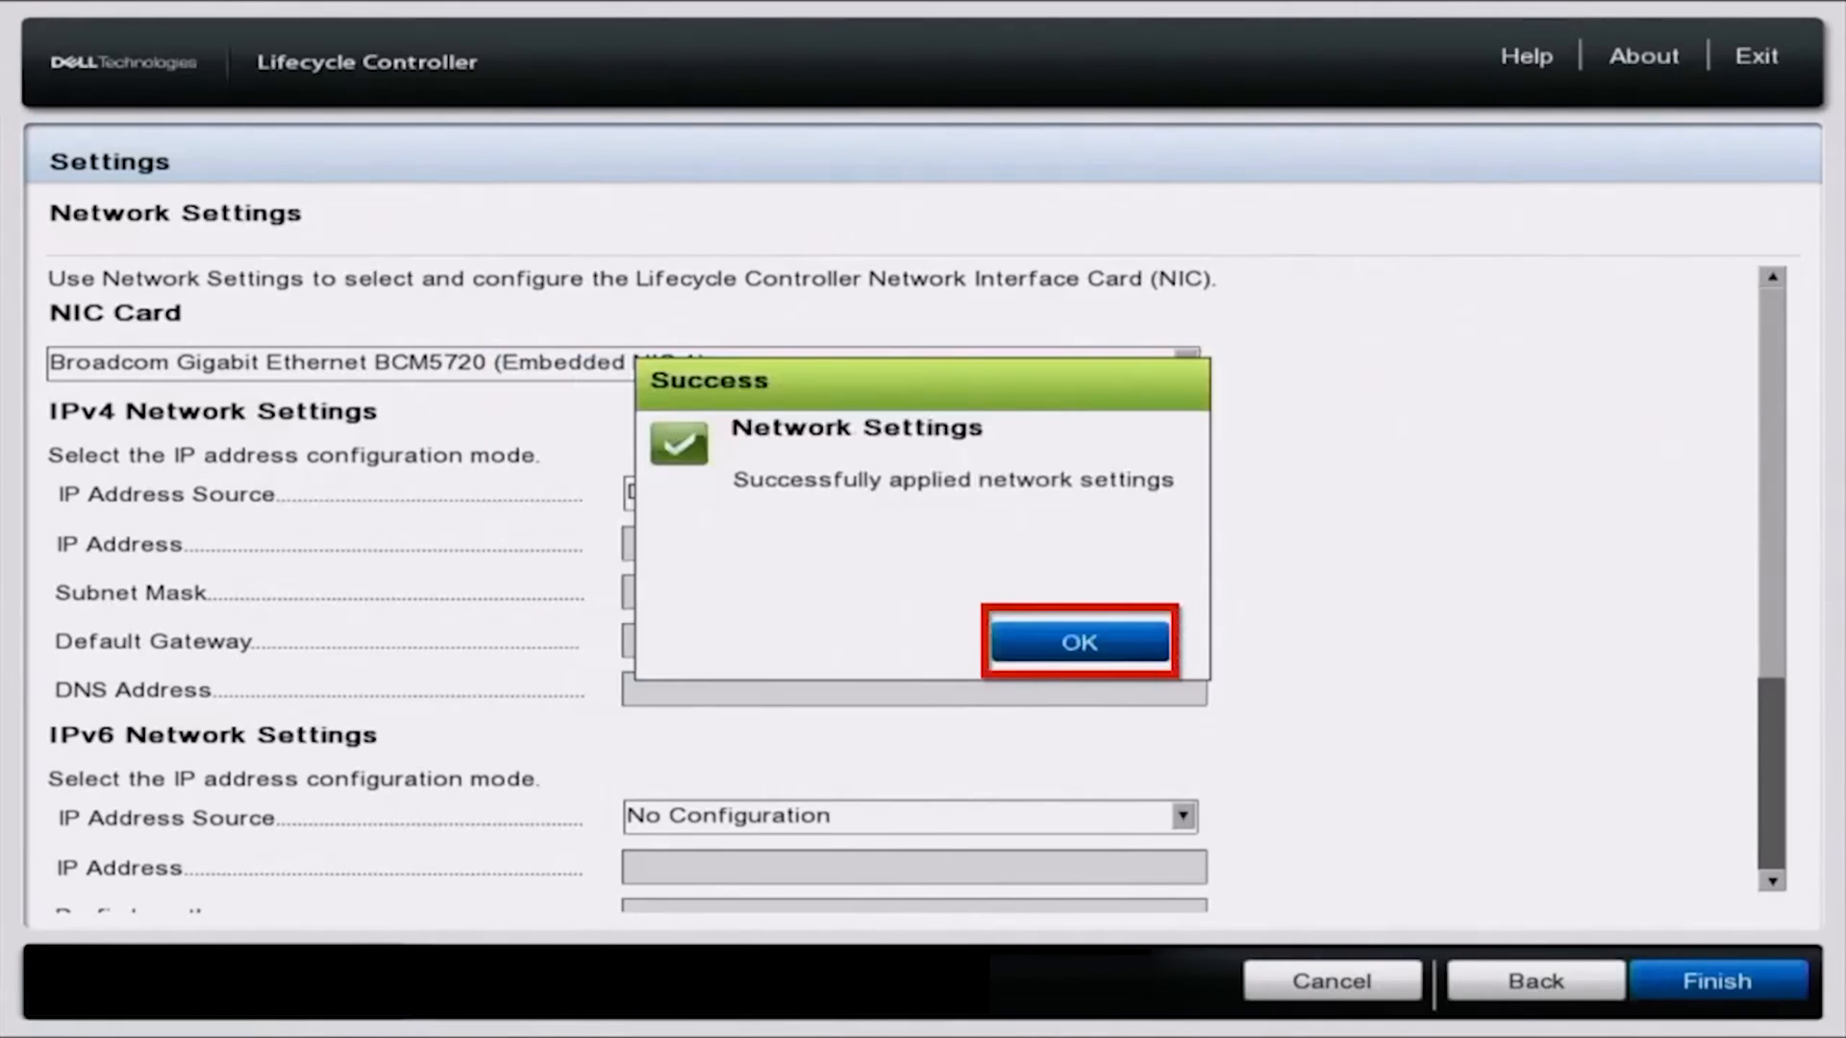
click(1077, 642)
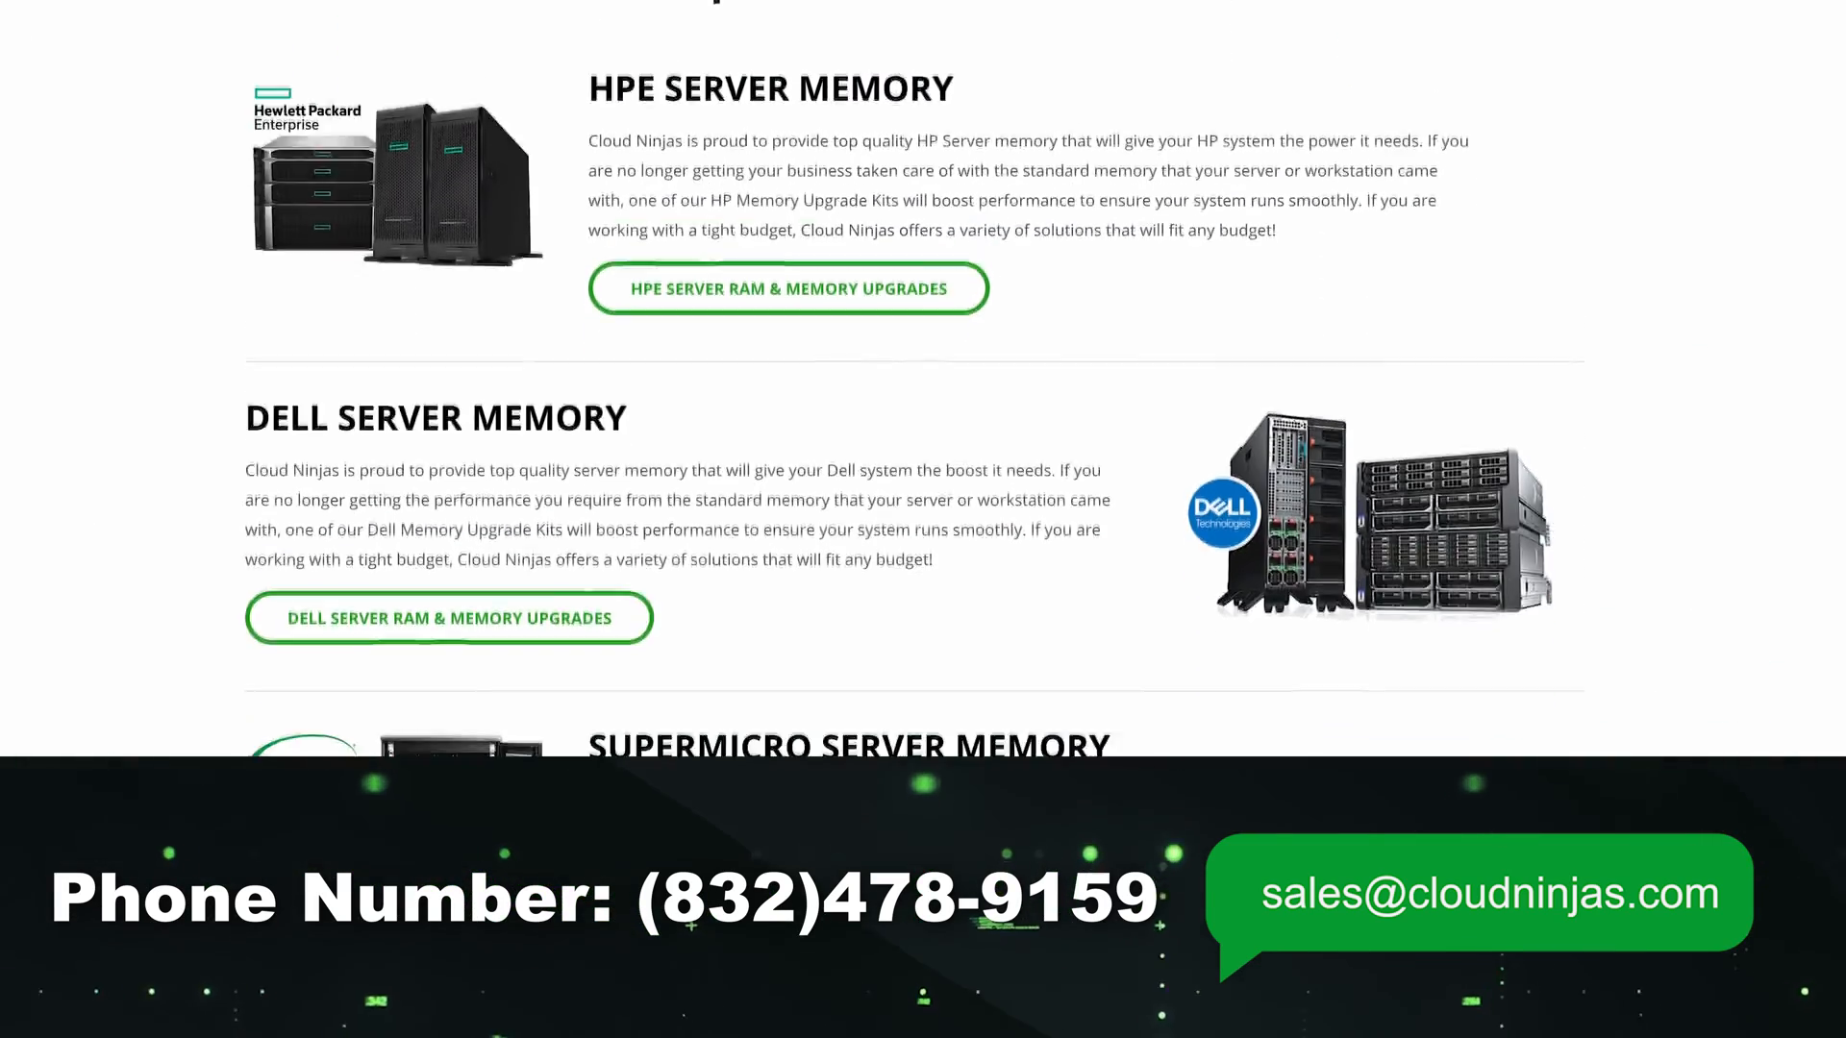
scroll(down, 3)
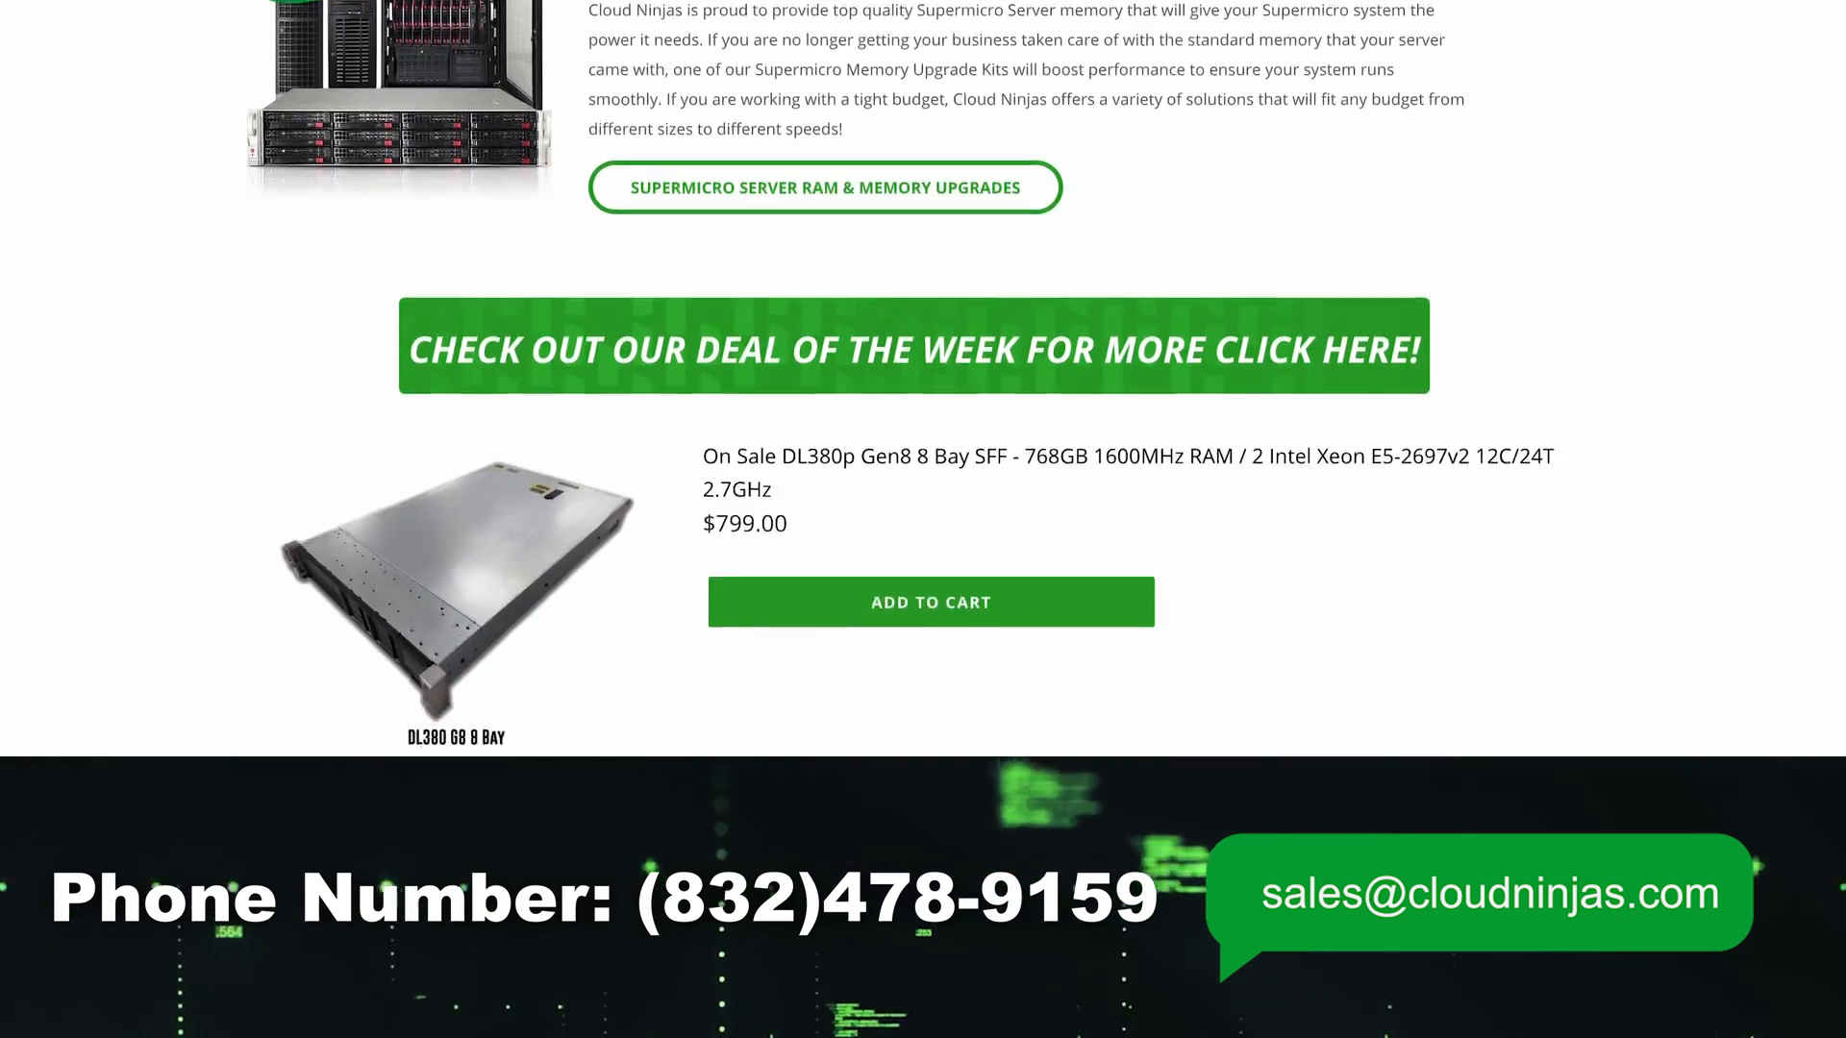
scroll(down, 3)
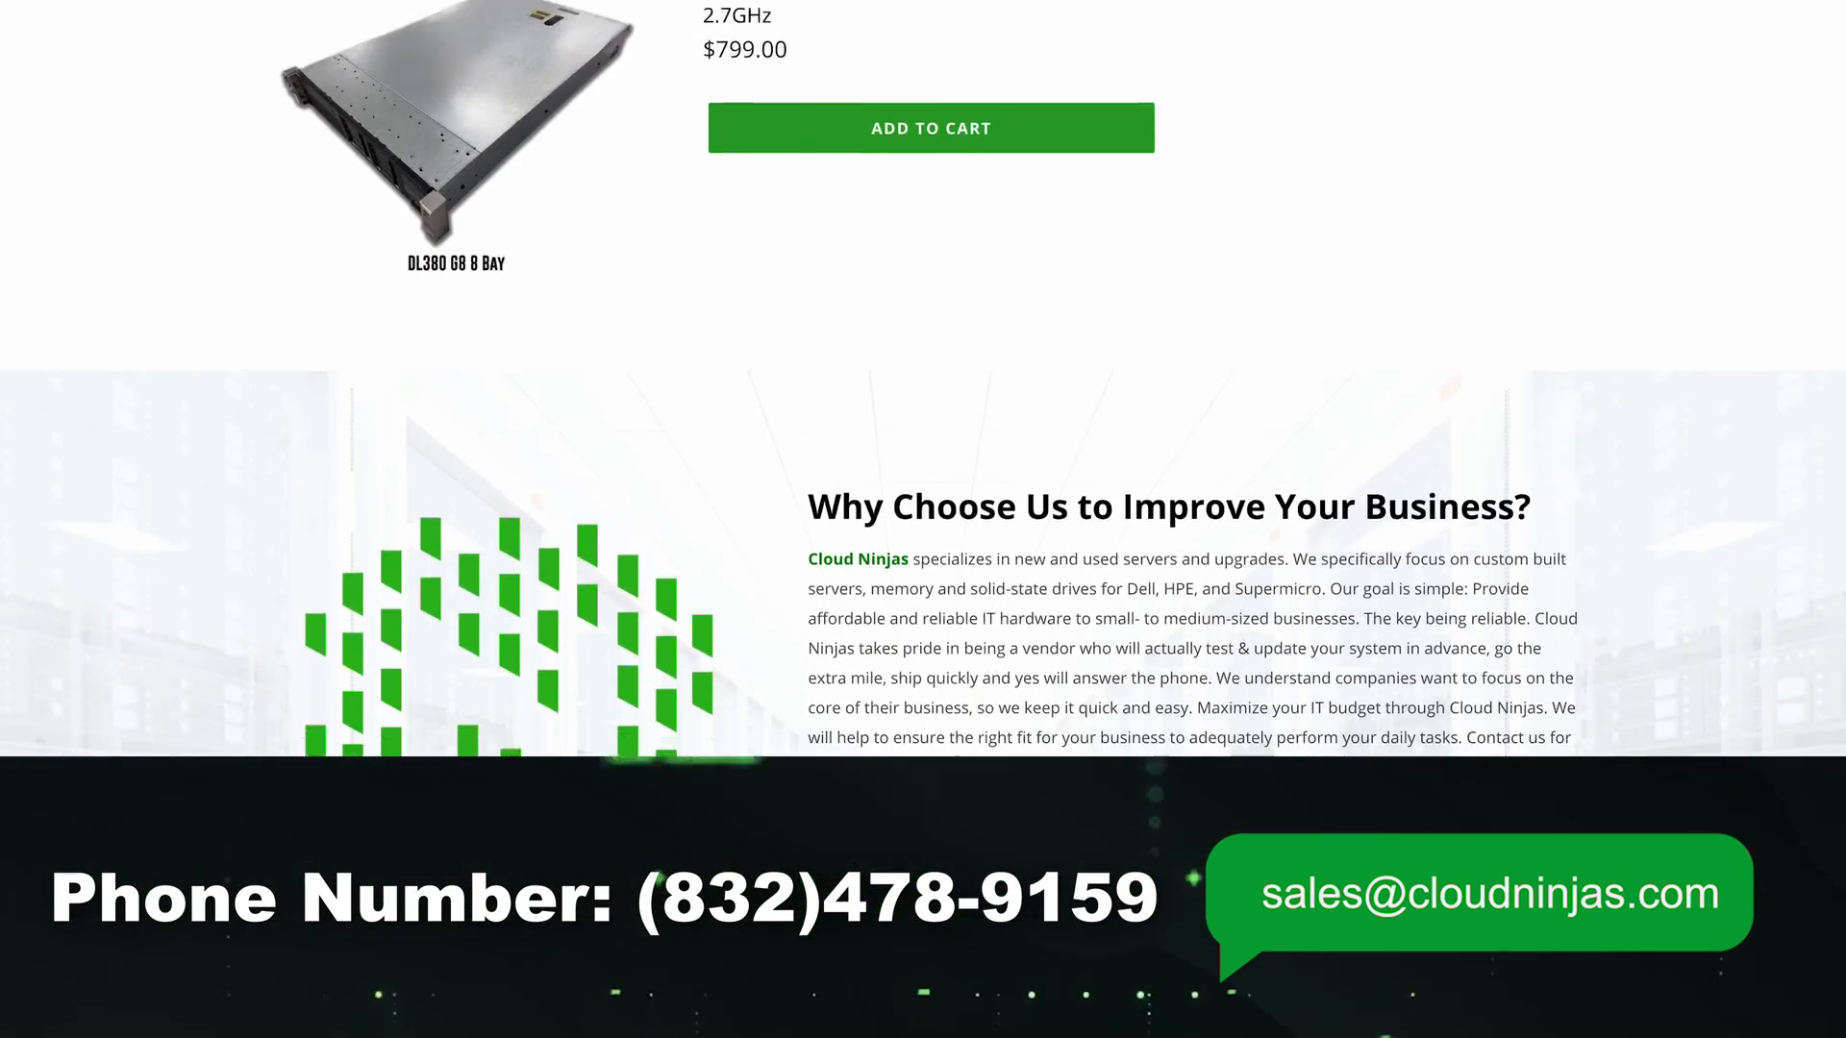
scroll(down, 3)
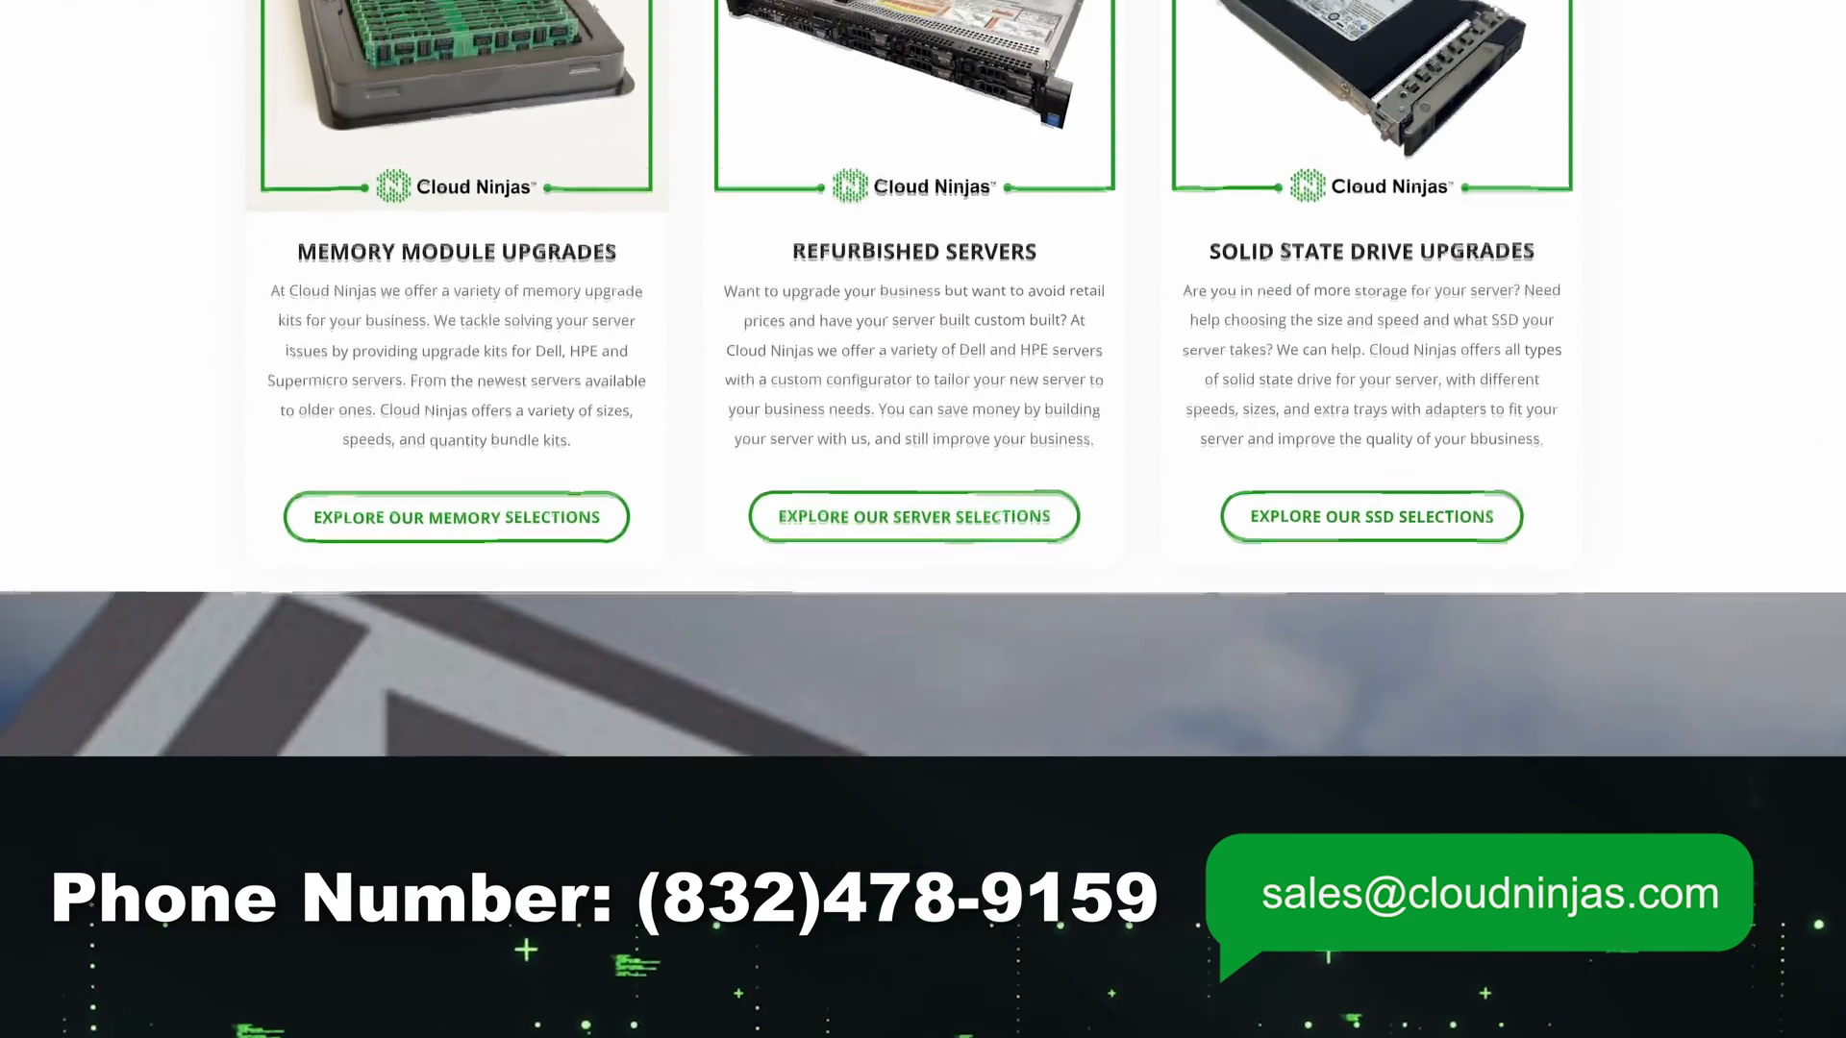